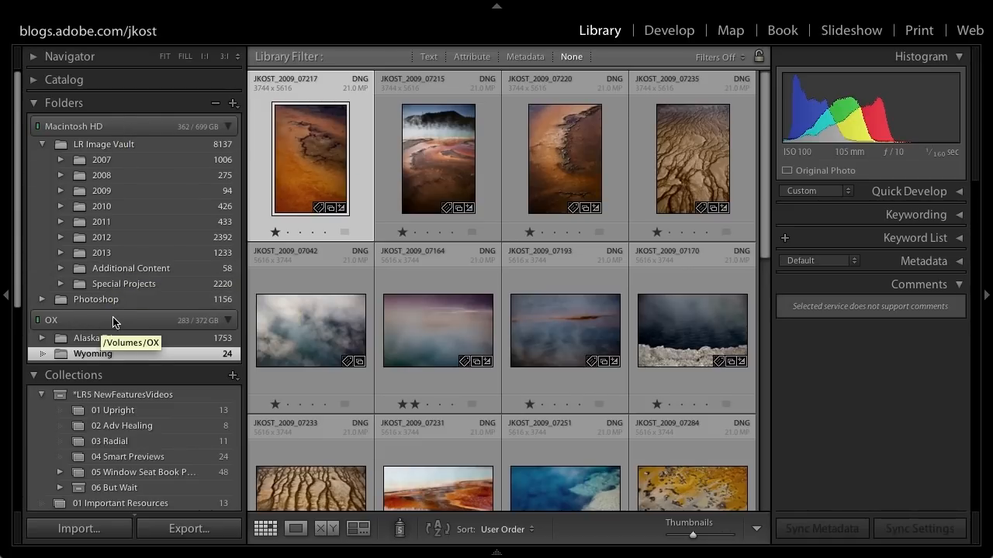
mouse_move(136, 347)
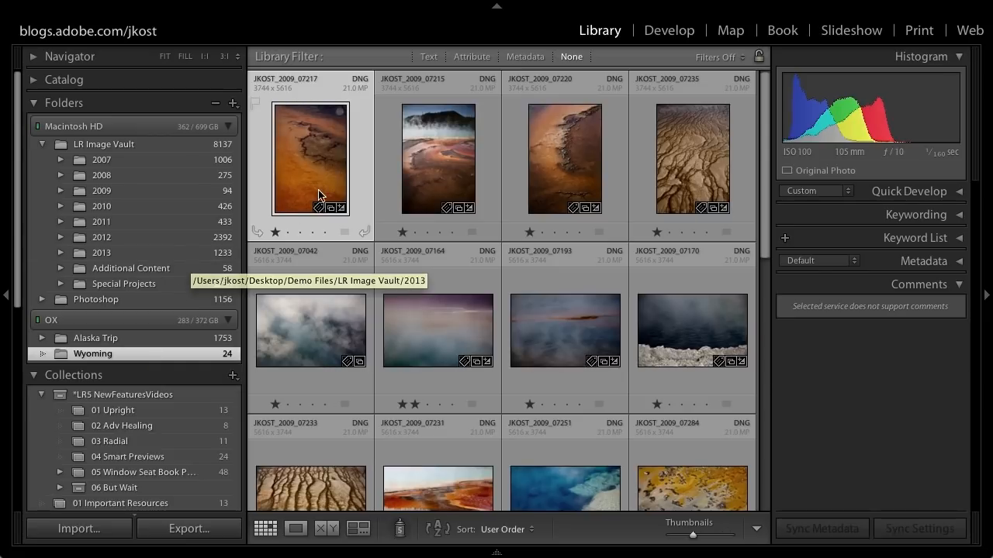
Select the first cracked orange Wyoming photo and give it two stars
left_click(286, 232)
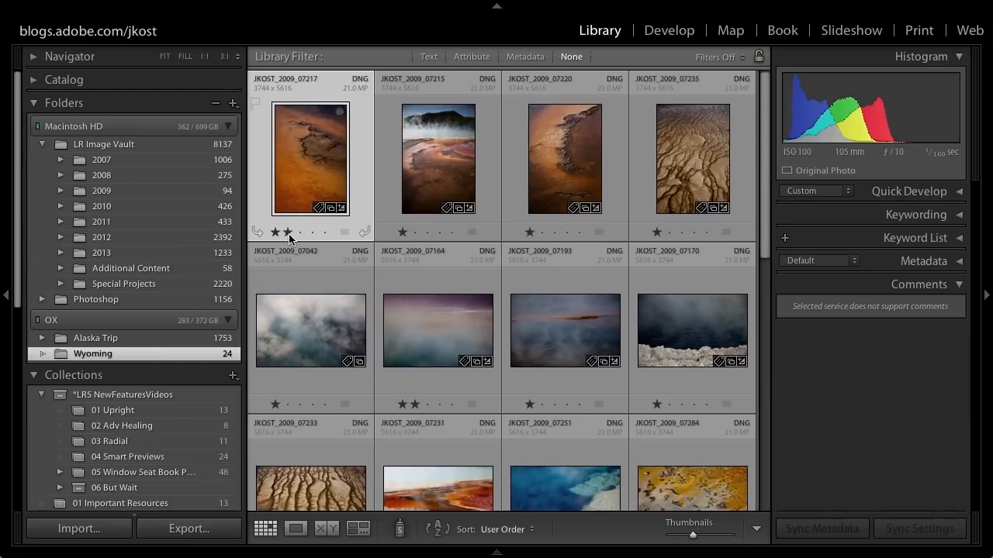
left_click(669, 30)
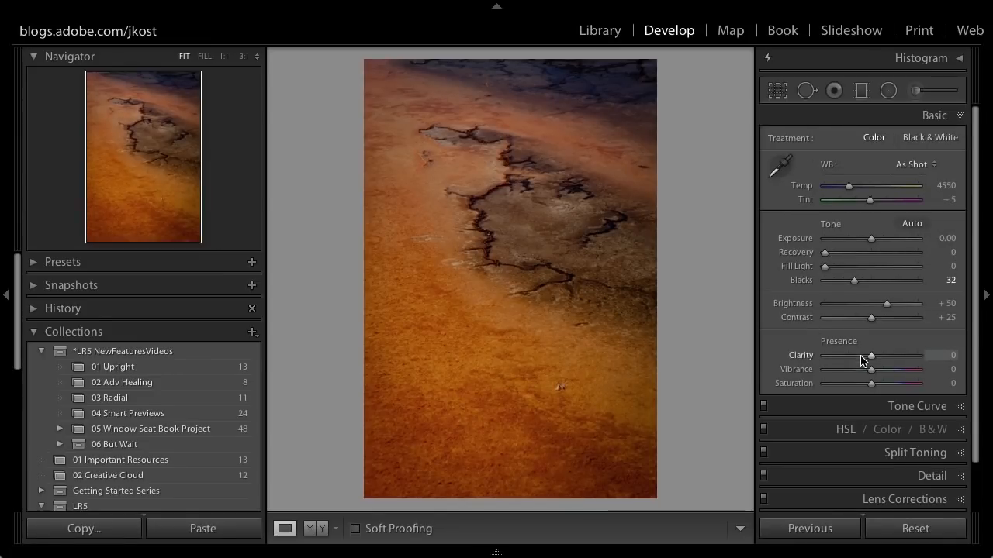
Drag Clarity up to +36 on the cracked orange photo, then return to Library
left_click_drag(871, 355, 887, 355)
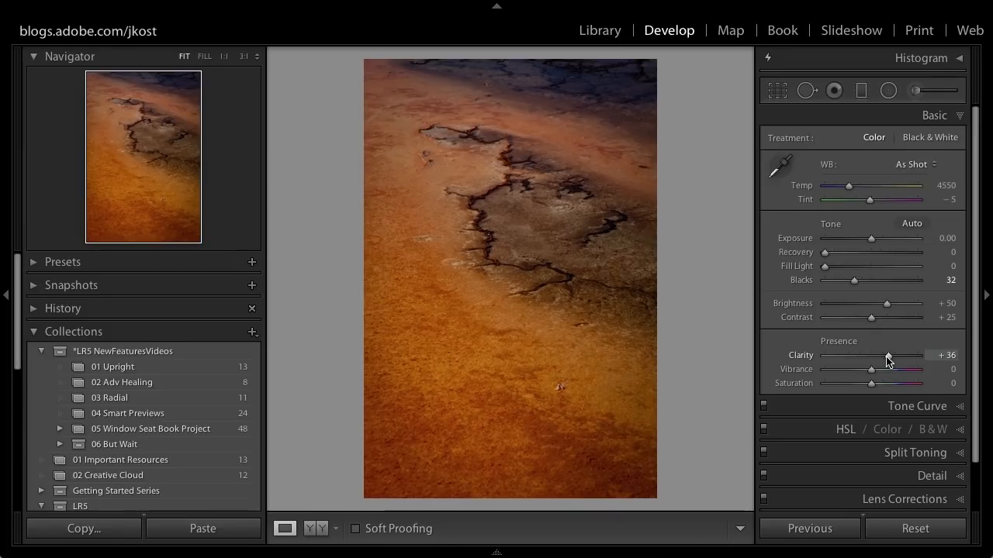
left_click(600, 31)
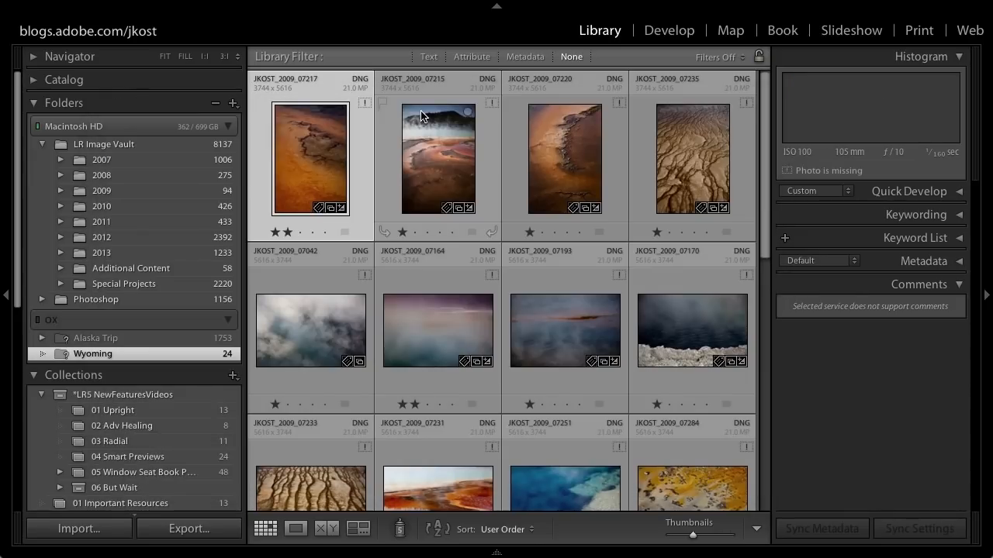
Select the missing first Wyoming photo on the offline drive
left_click(311, 159)
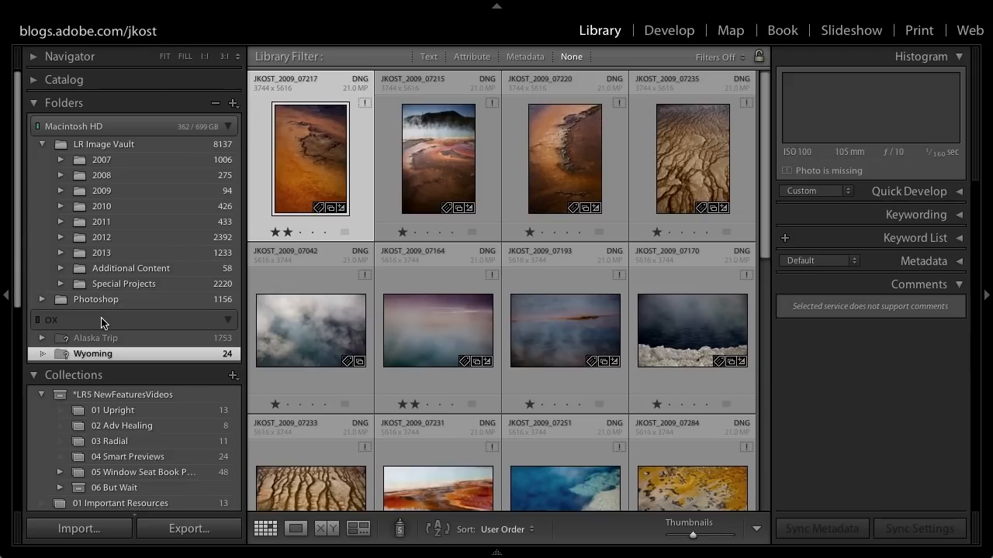
mouse_move(105, 320)
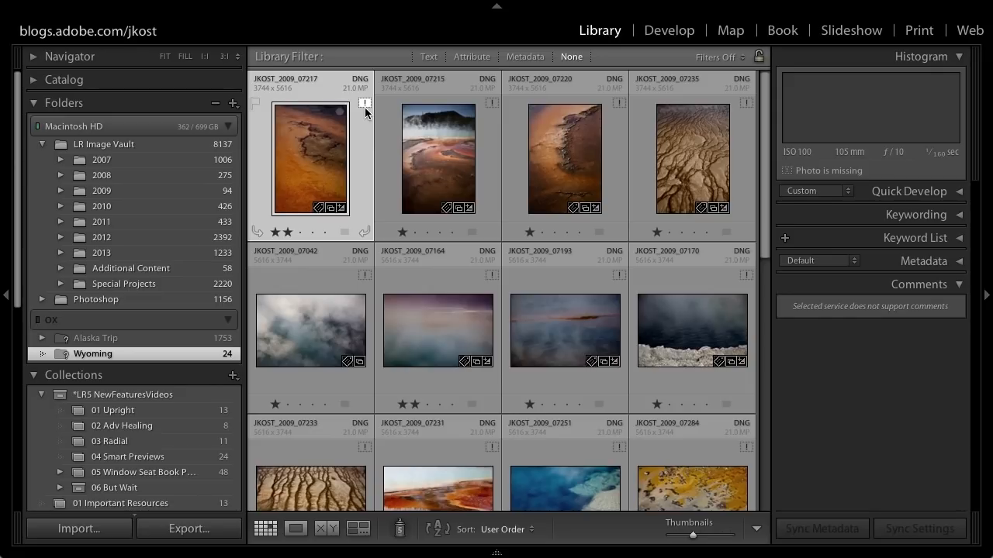
mouse_move(365, 103)
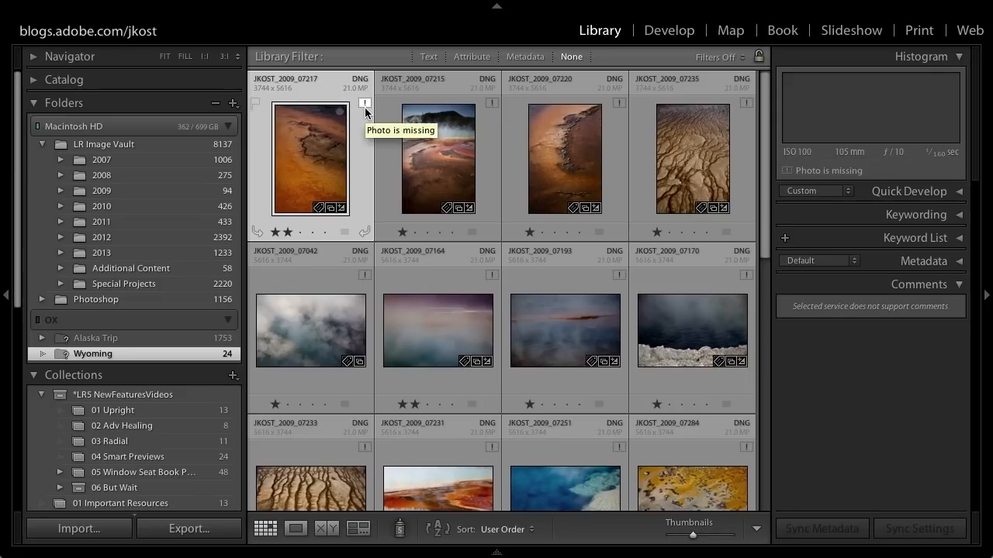
mouse_move(357, 159)
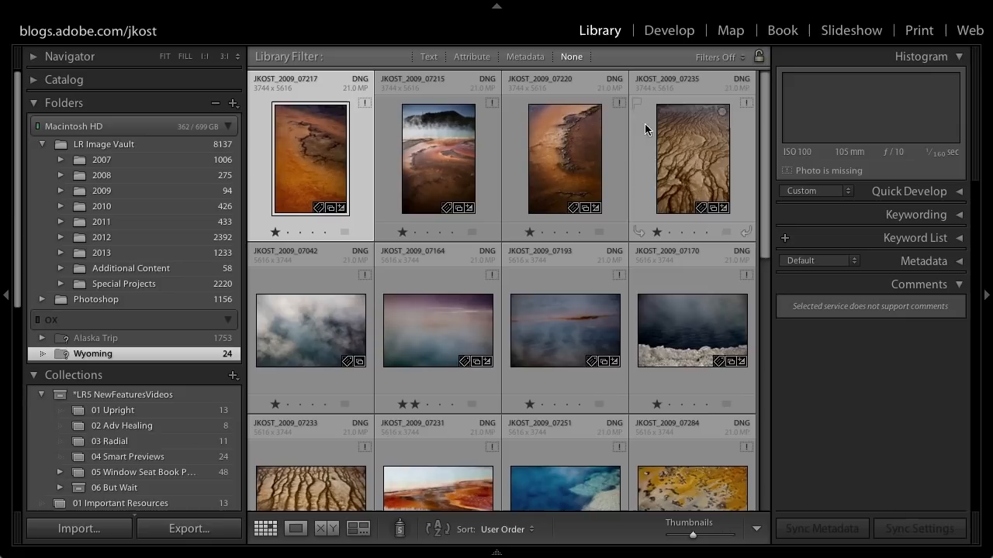
Open the missing first photo in Develop, where the Basic sliders are greyed out
left_click(669, 30)
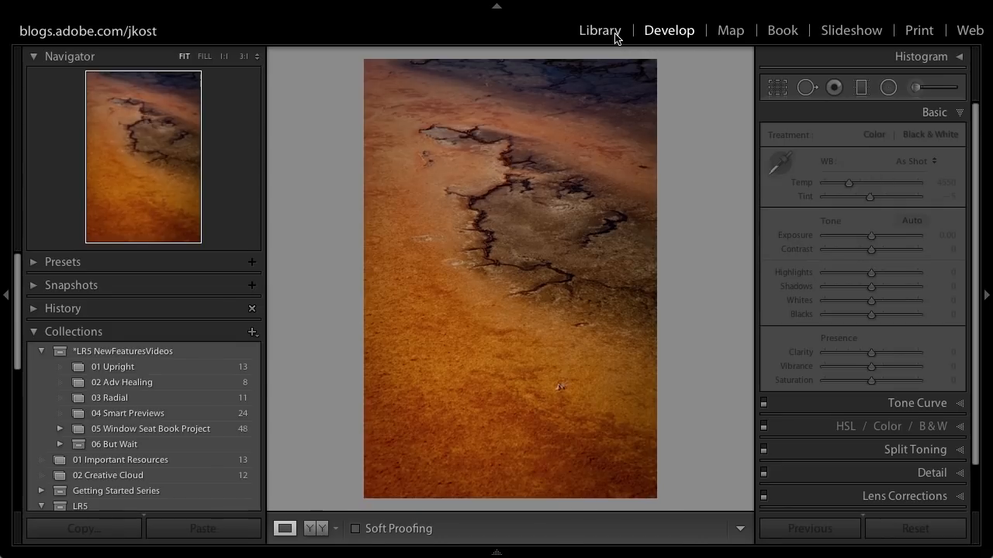
Switch back to the Library grid of Wyoming photos
left_click(599, 30)
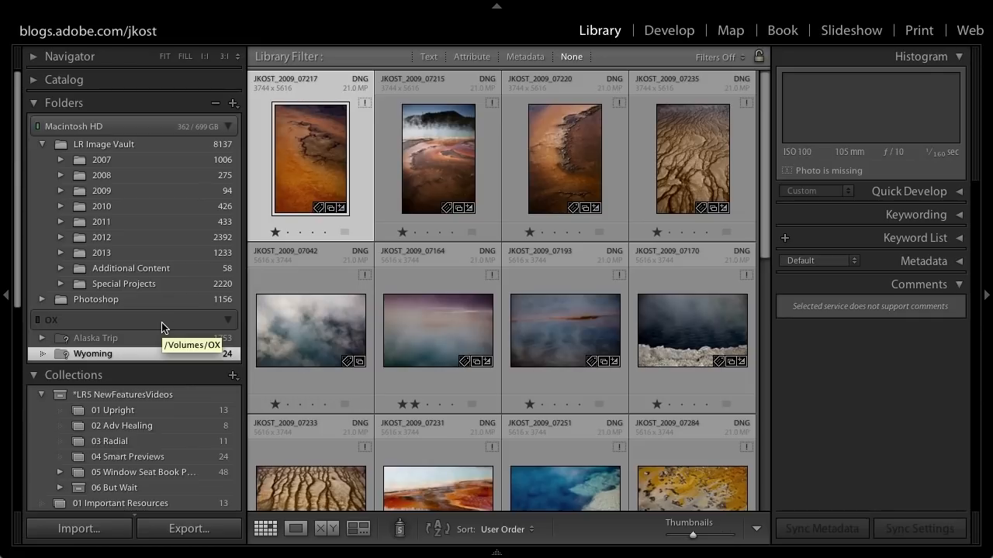
mouse_move(106, 330)
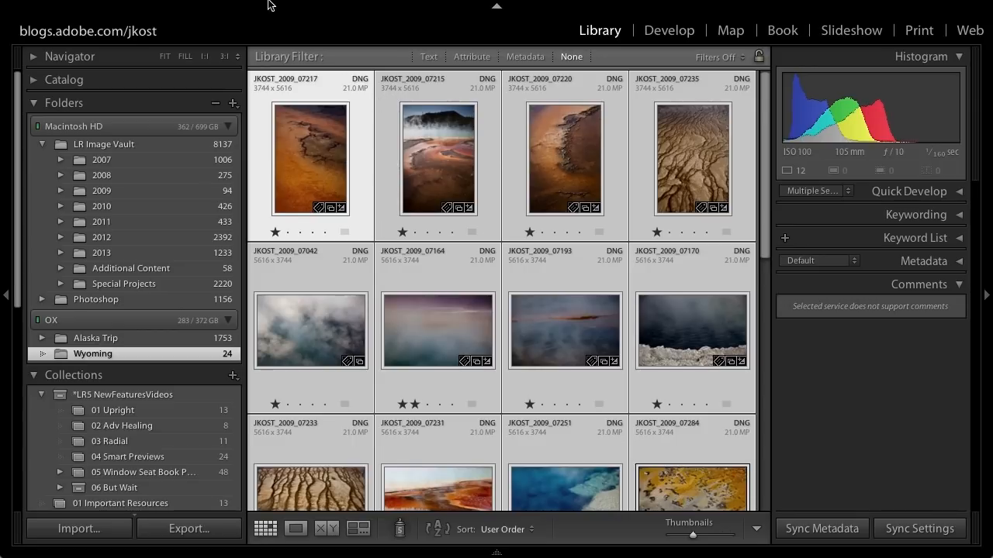
Open the Library menu for the twelve selected photos
left_click(198, 8)
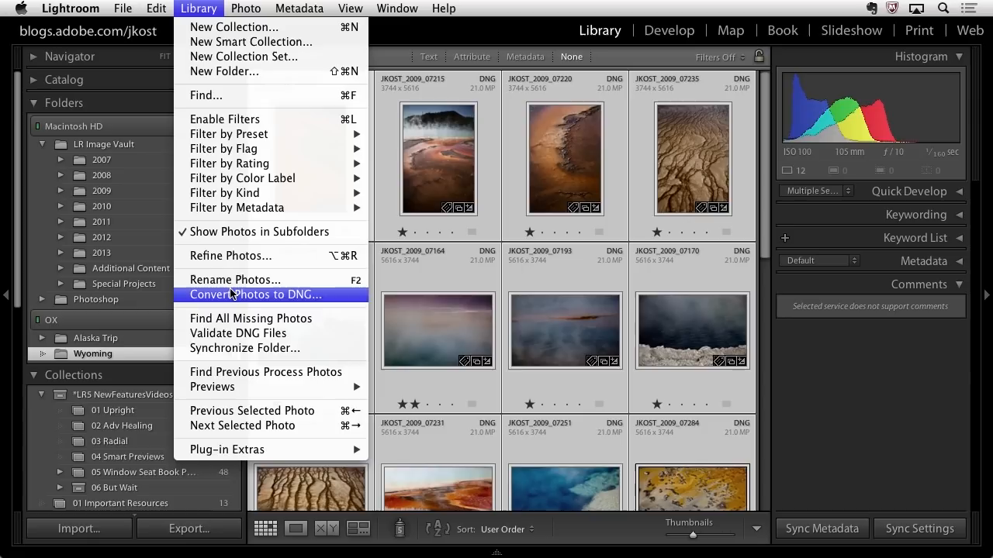
mouse_move(212, 387)
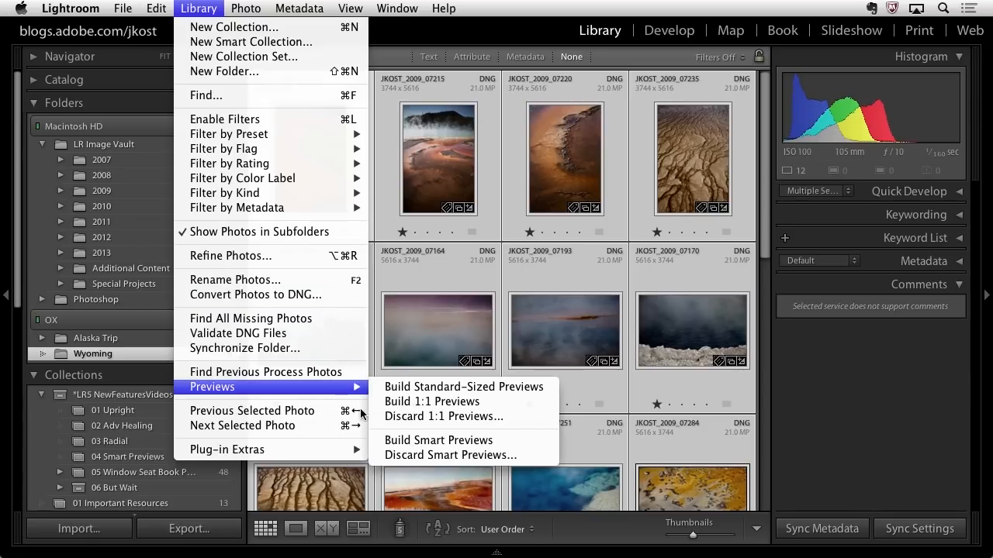
mouse_move(438, 440)
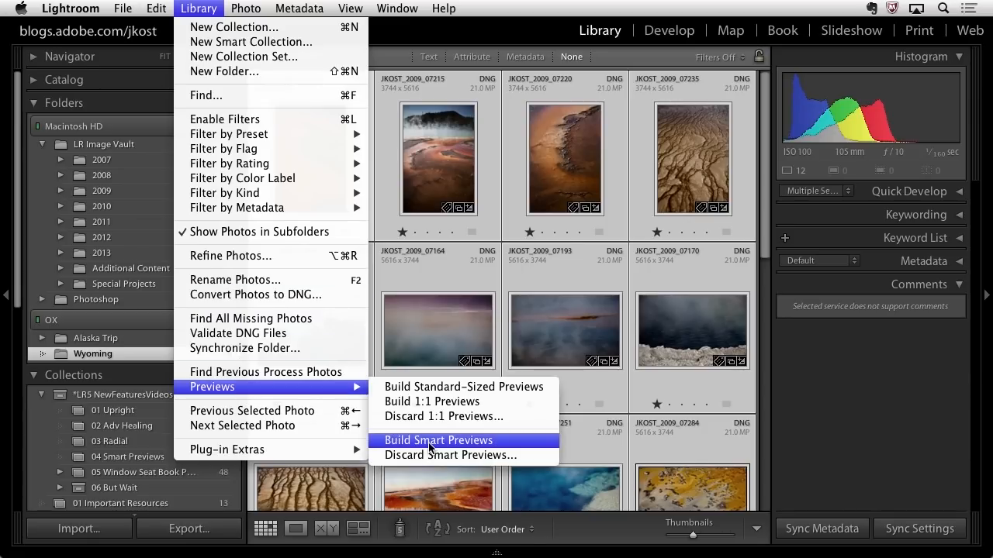
mouse_move(772, 201)
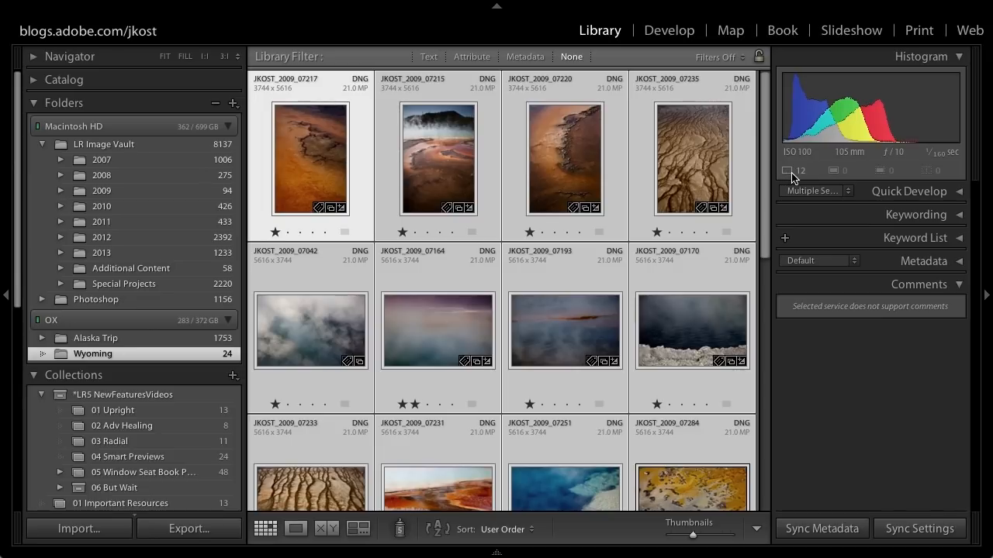
mouse_move(786, 170)
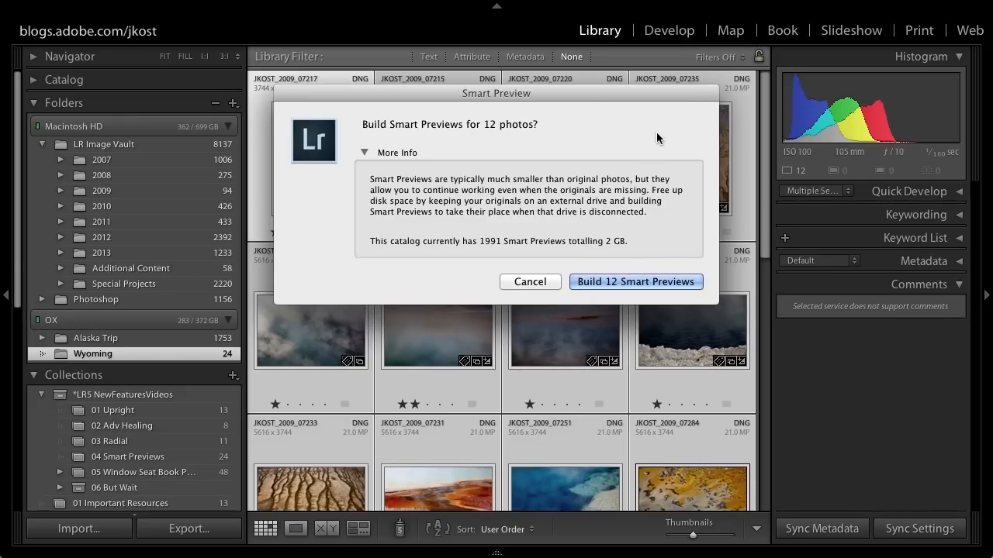
mouse_move(638, 134)
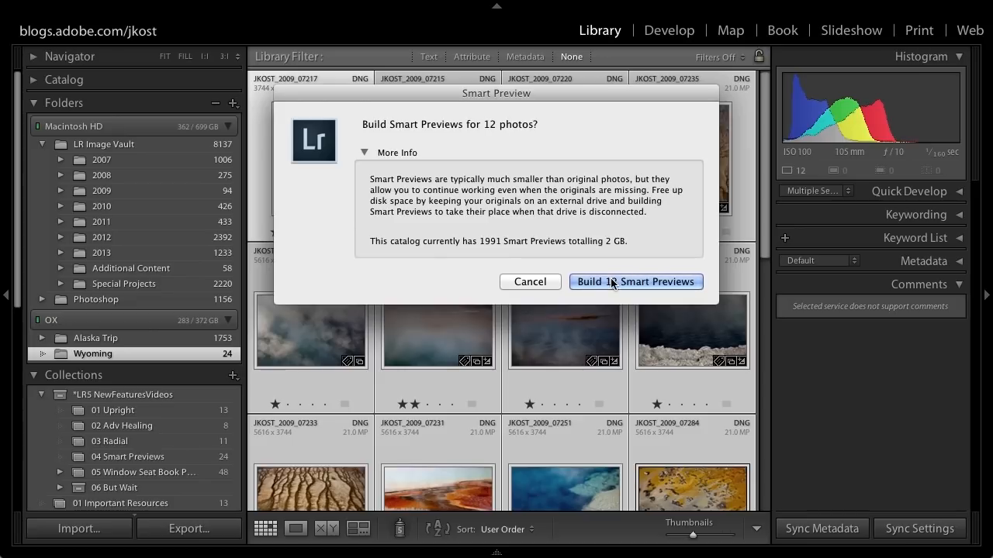
Confirm 'Build 12 Smart Previews' and dismiss the completion notice with OK
left_click(635, 281)
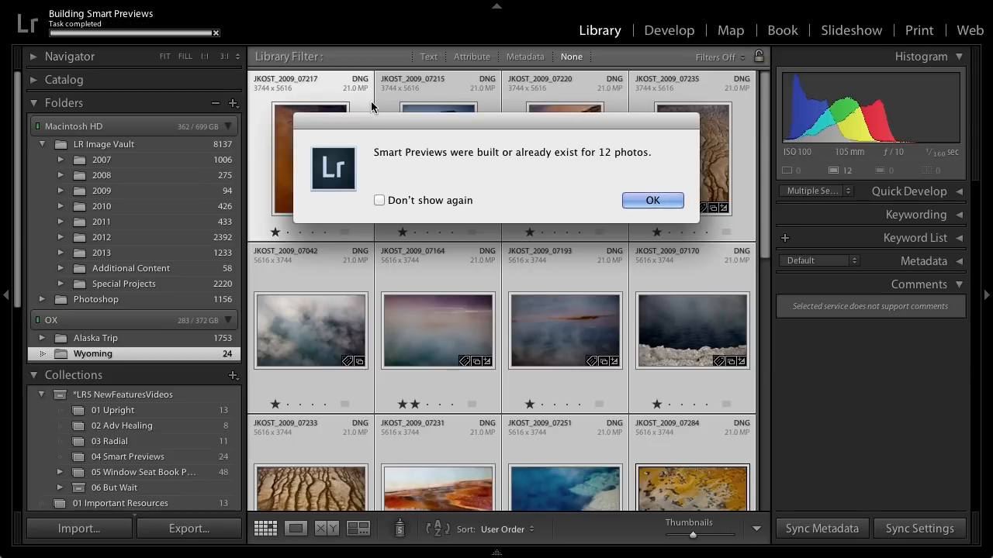
left_click(652, 201)
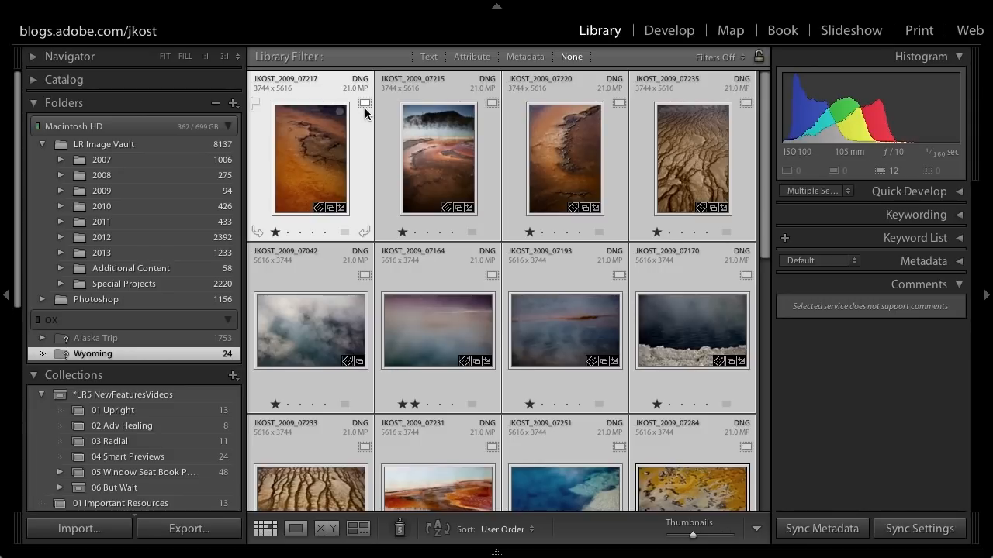
mouse_move(365, 103)
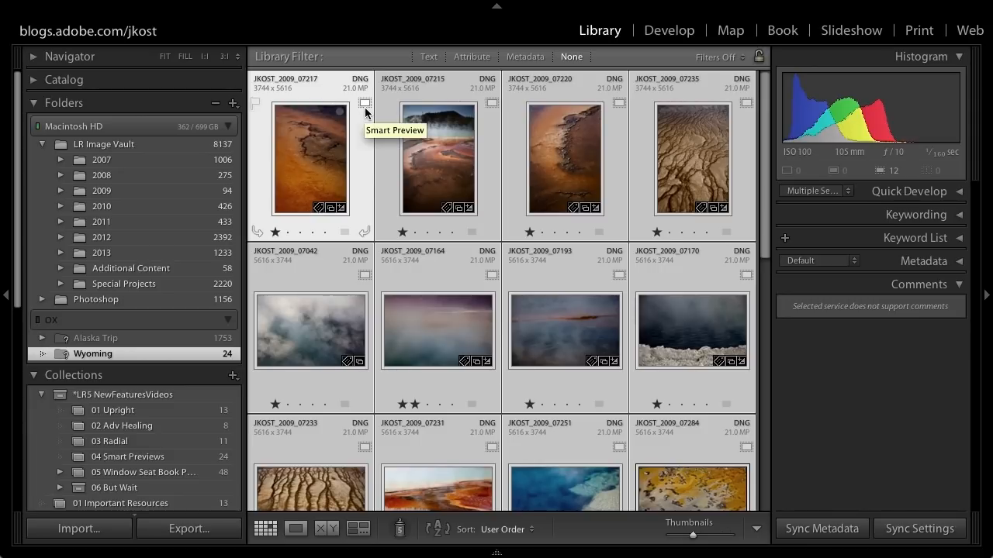
mouse_move(371, 170)
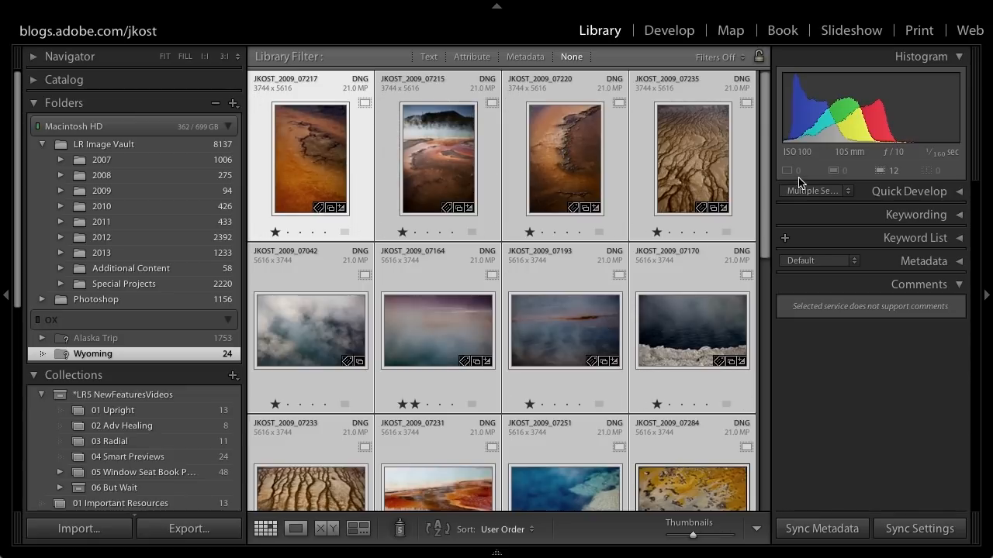
mouse_move(783, 170)
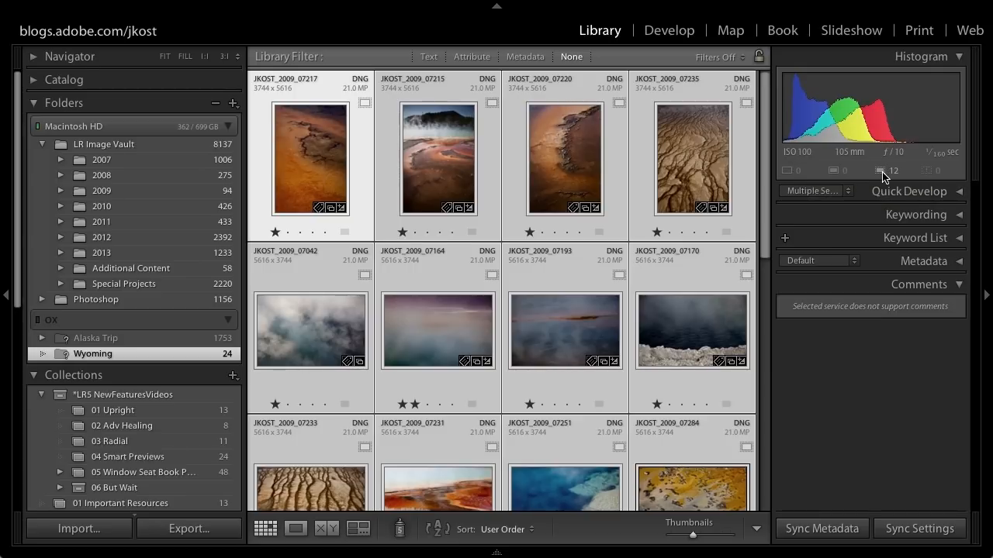
mouse_move(880, 171)
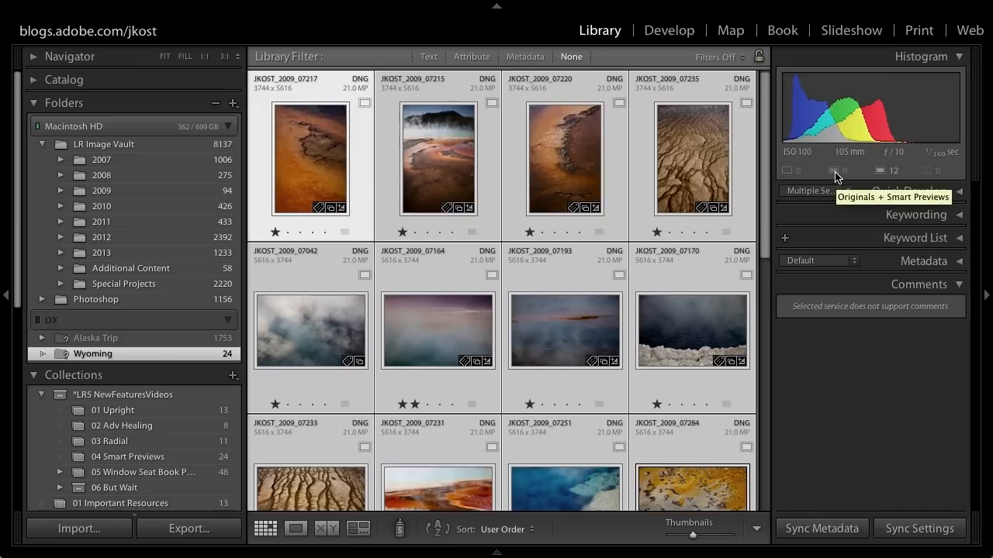
mouse_move(805, 149)
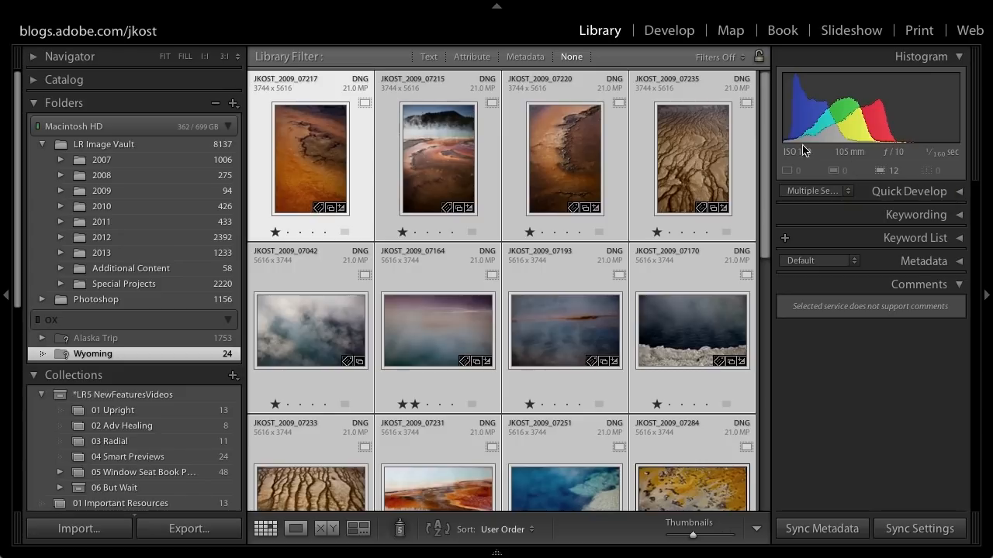
Open the cracked-earth photo in Develop and lower Clarity from +36 to +24
left_click(668, 31)
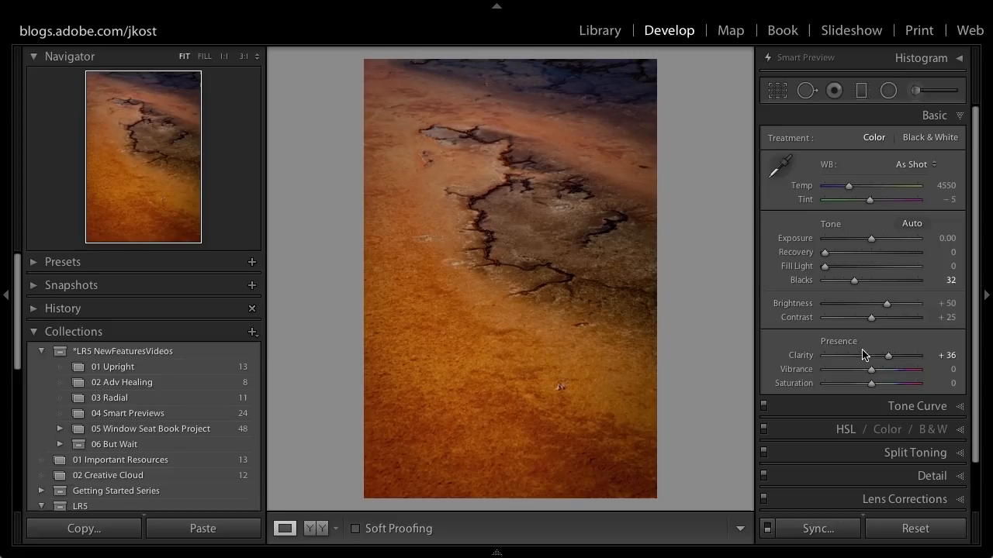
left_click_drag(889, 355, 881, 355)
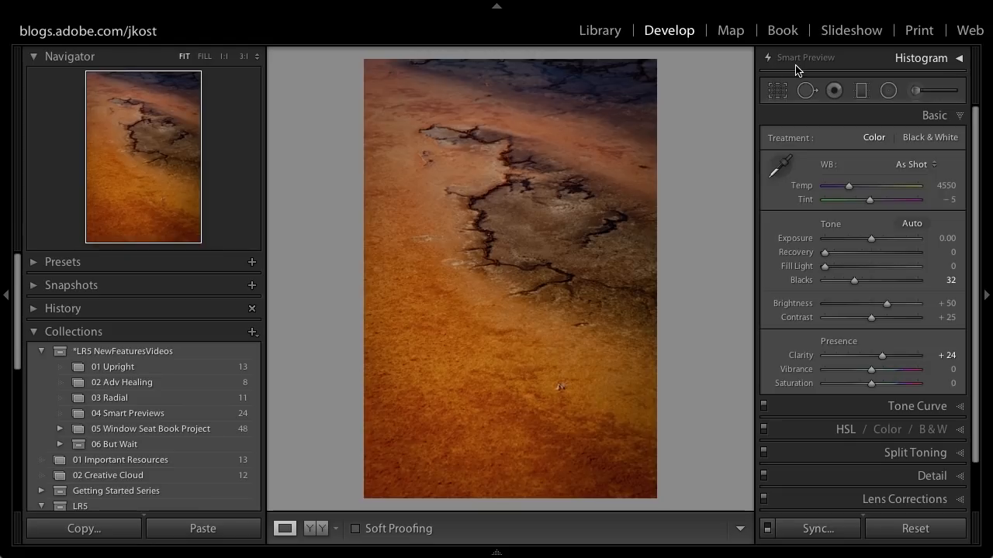
Return to the Library grid of Wyoming photos
left_click(600, 31)
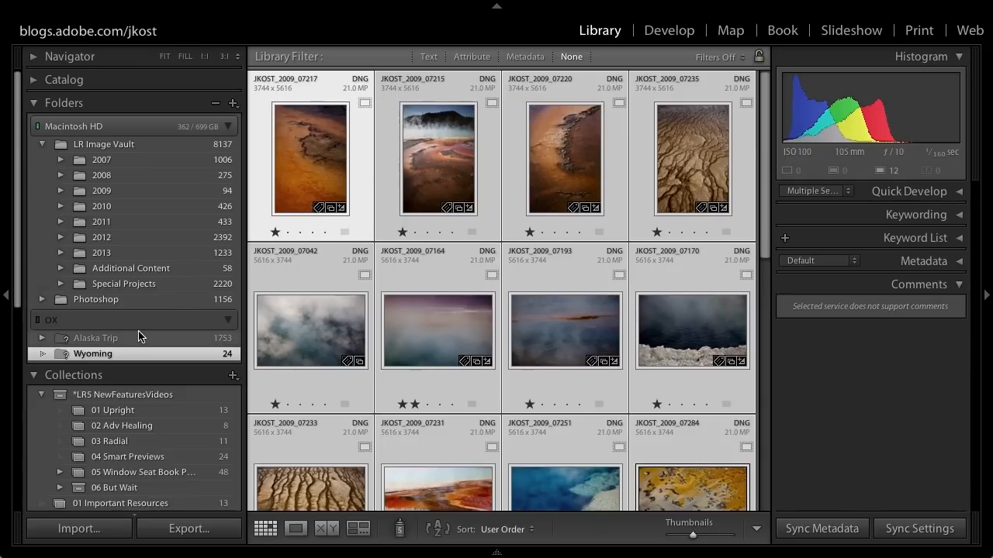
mouse_move(148, 330)
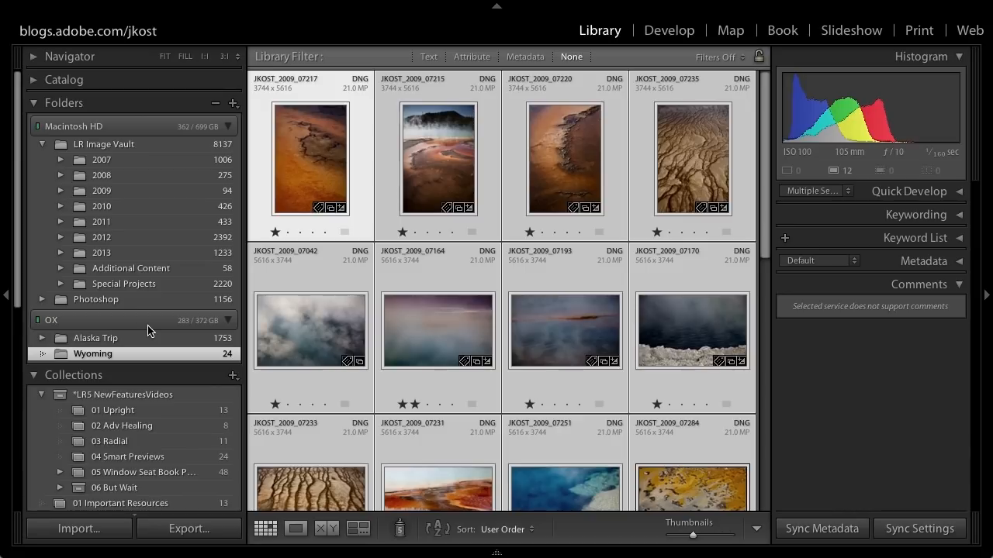
mouse_move(106, 10)
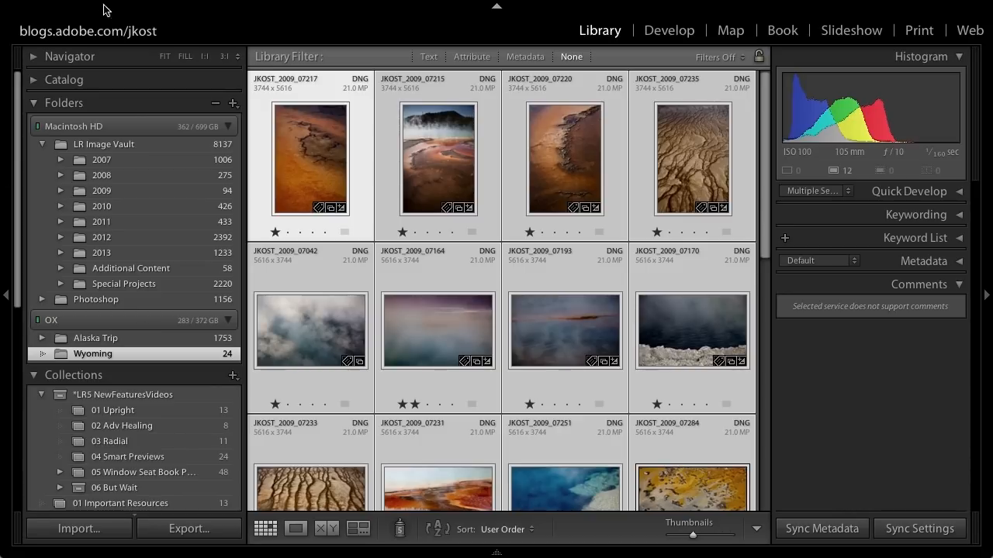
Open Catalog Settings from the Lightroom menu
left_click(70, 9)
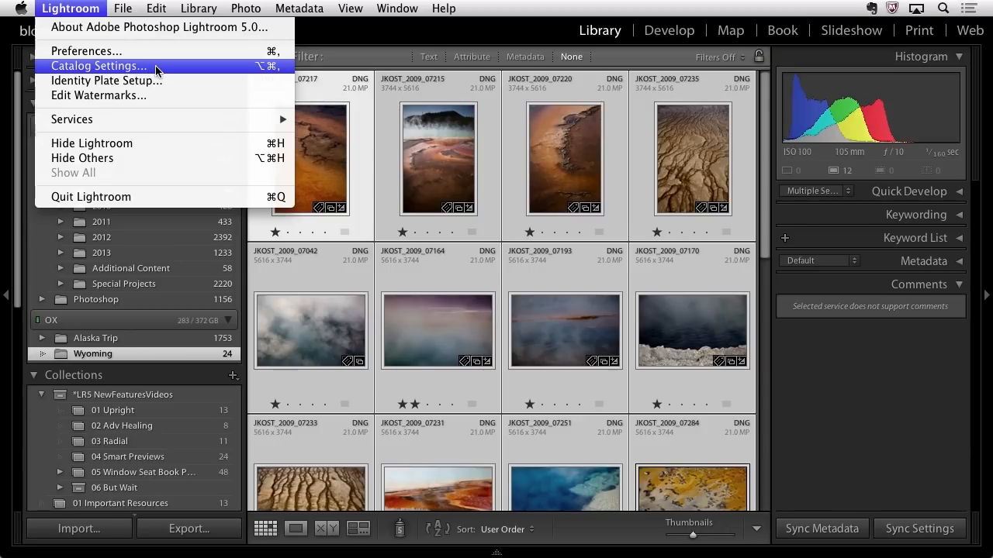
left_click(98, 66)
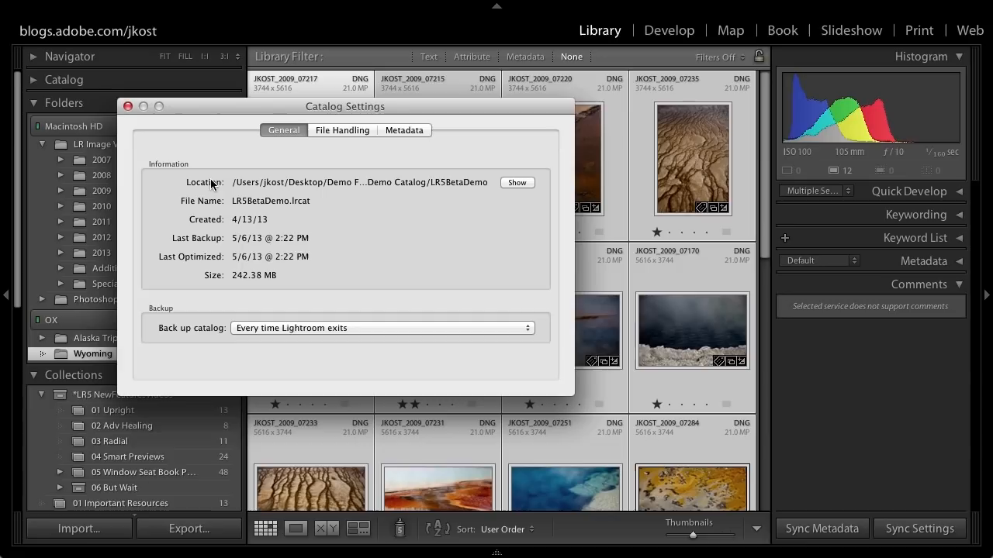
mouse_move(222, 183)
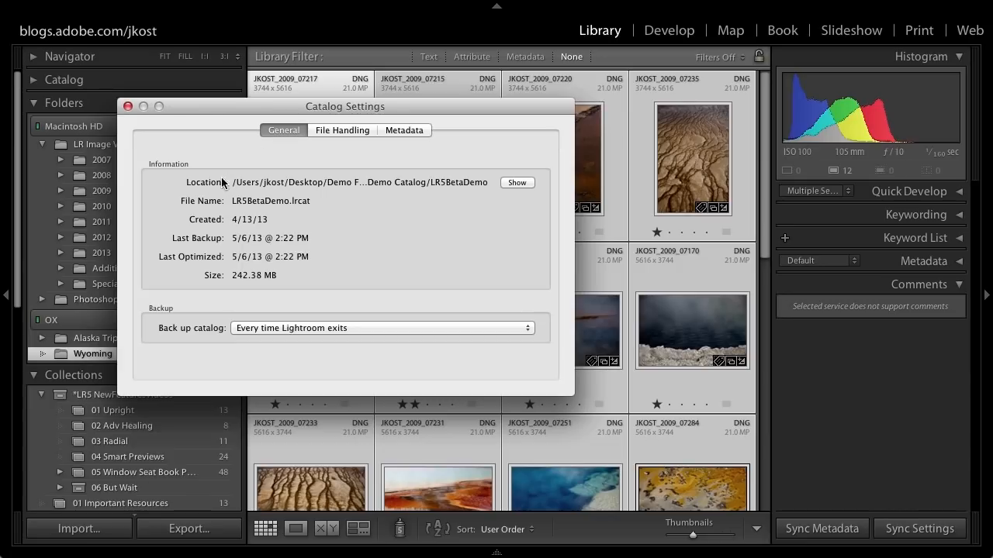
mouse_move(475, 202)
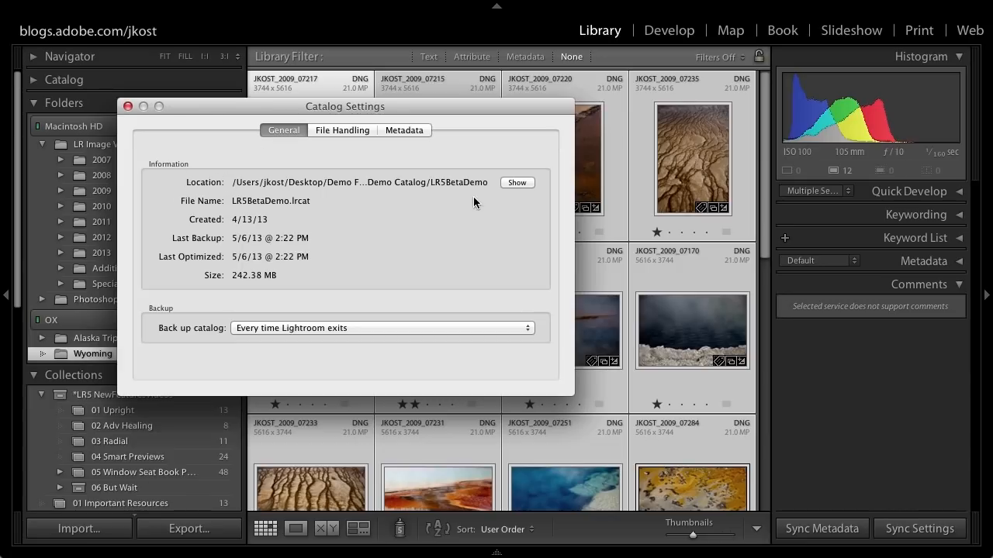
Reveal the LR5BetaDemo catalog folder and its Smart Previews.lrdata file in Finder
left_click(516, 182)
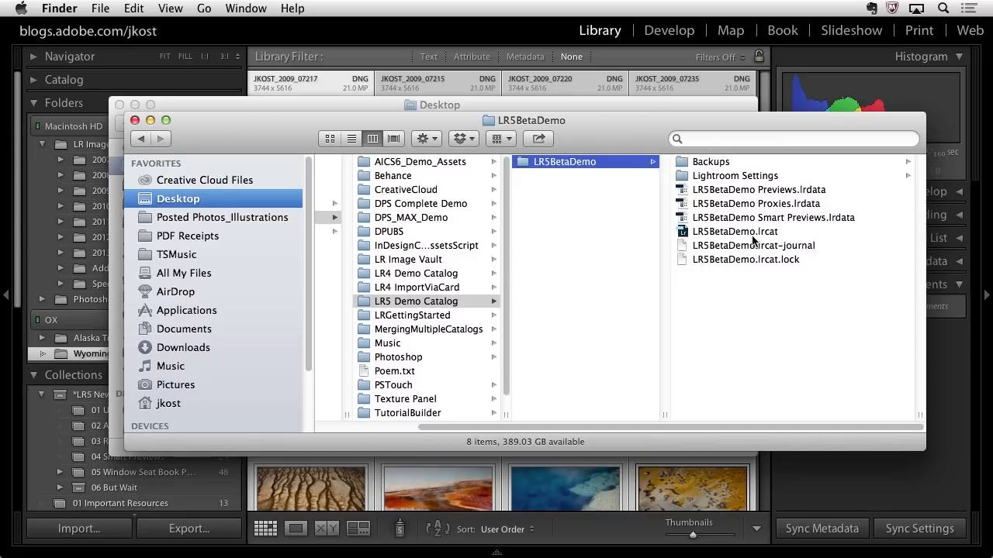
mouse_move(757, 195)
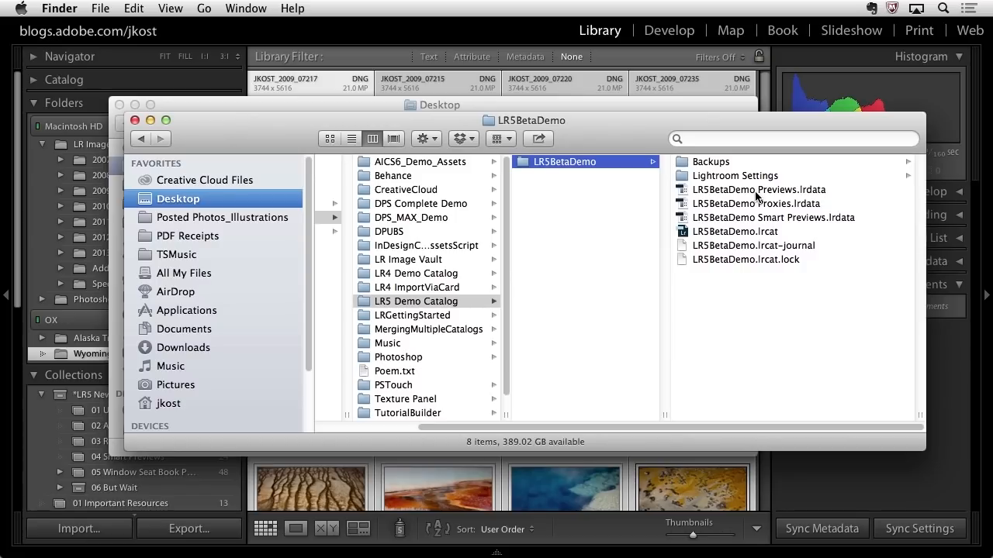
mouse_move(718, 243)
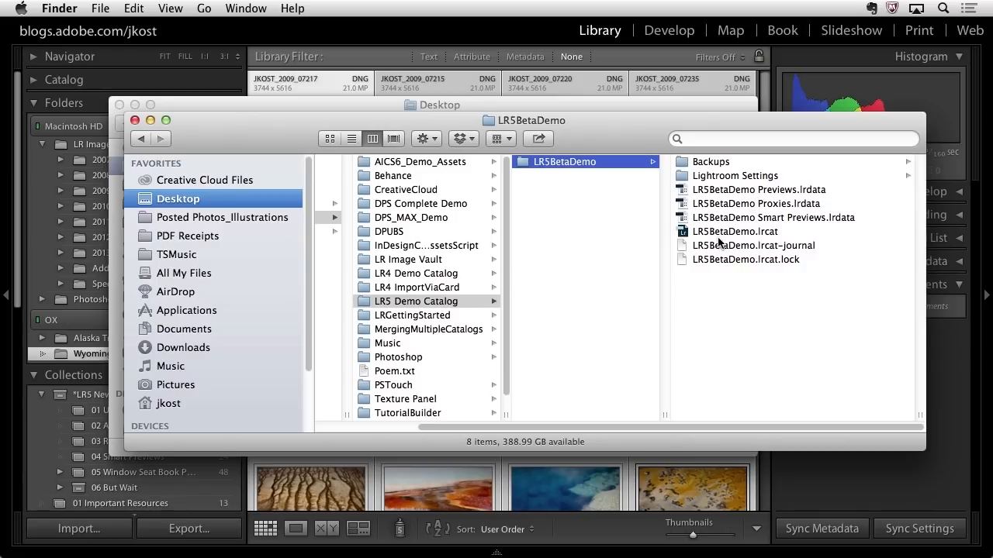
mouse_move(768, 240)
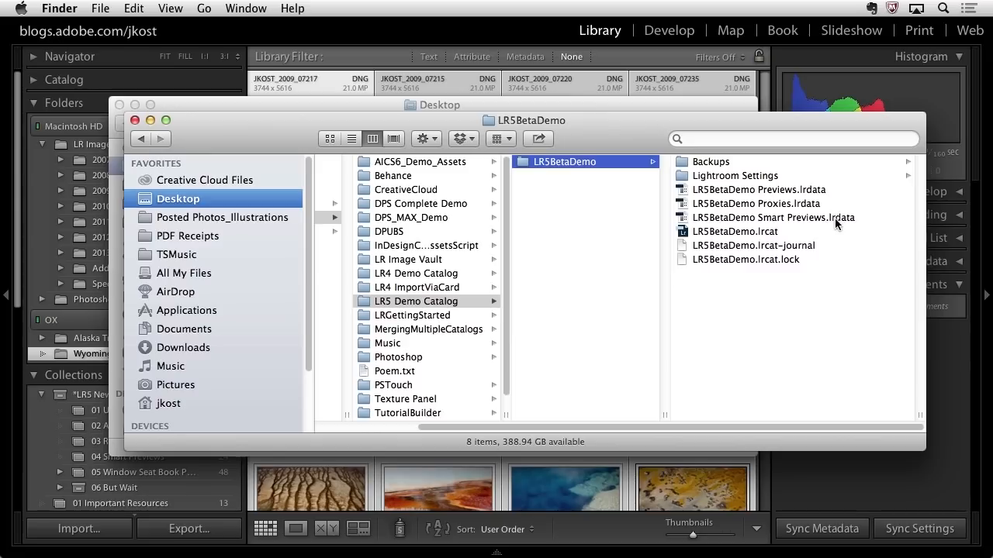
mouse_move(809, 225)
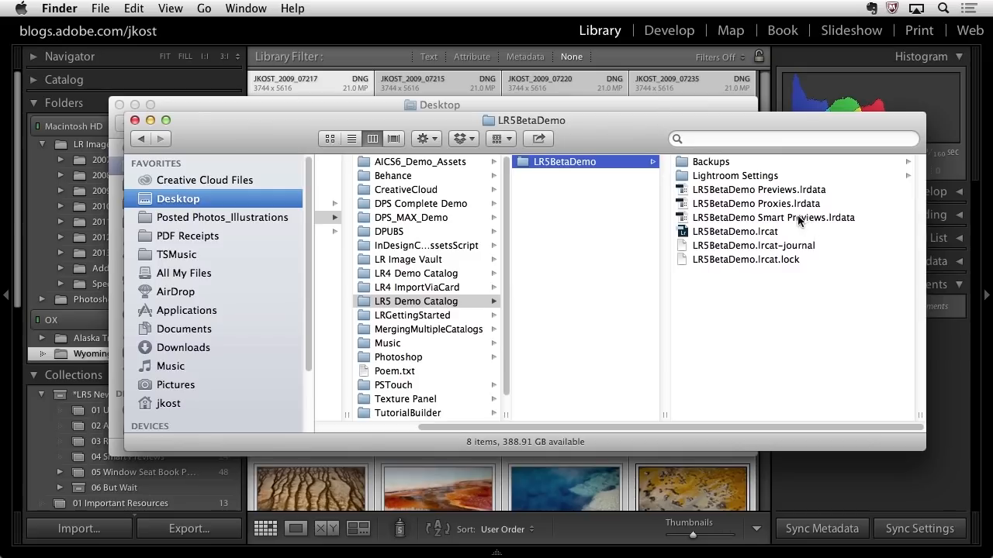
mouse_move(840, 228)
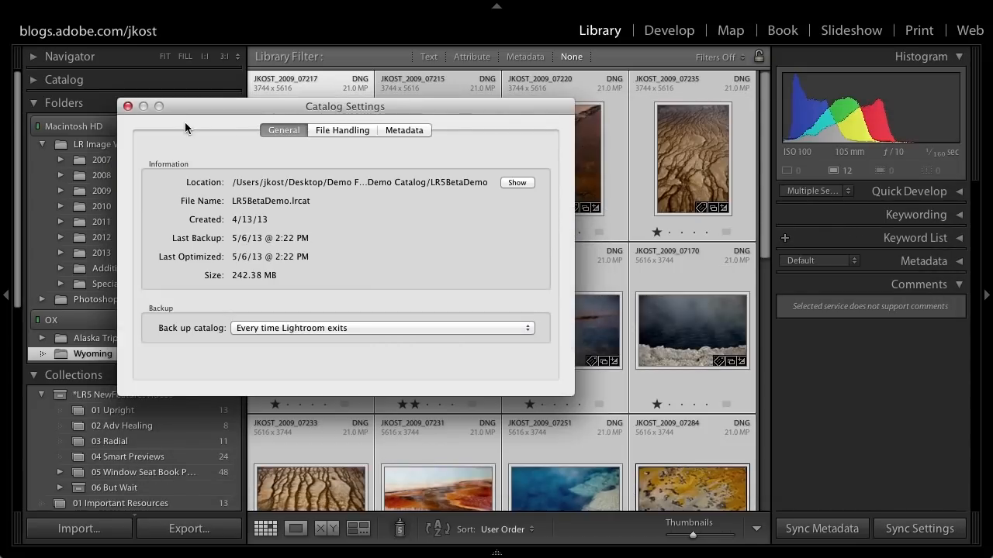
Close Catalog Settings, check Build Smart Previews under File Handling in Import, then cancel
left_click(128, 107)
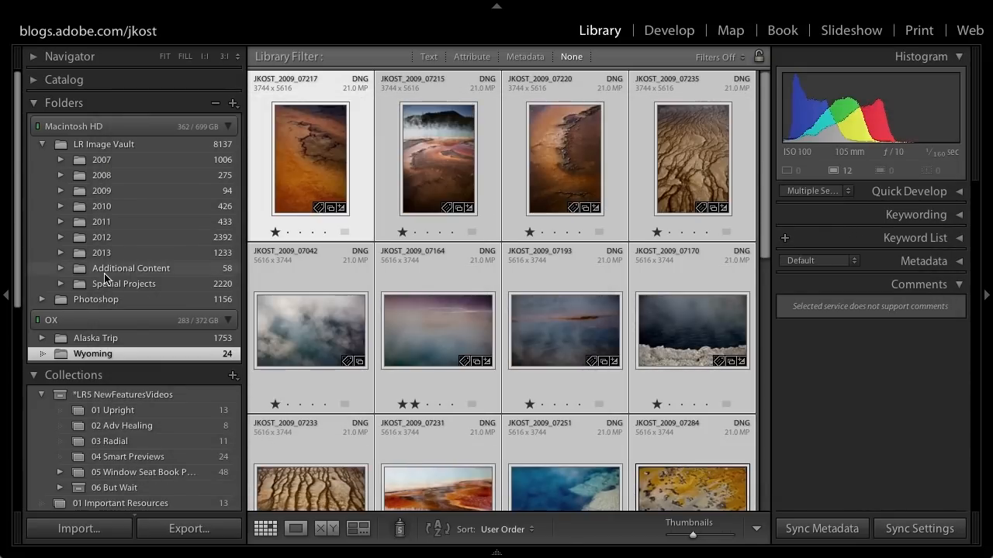
left_click(78, 529)
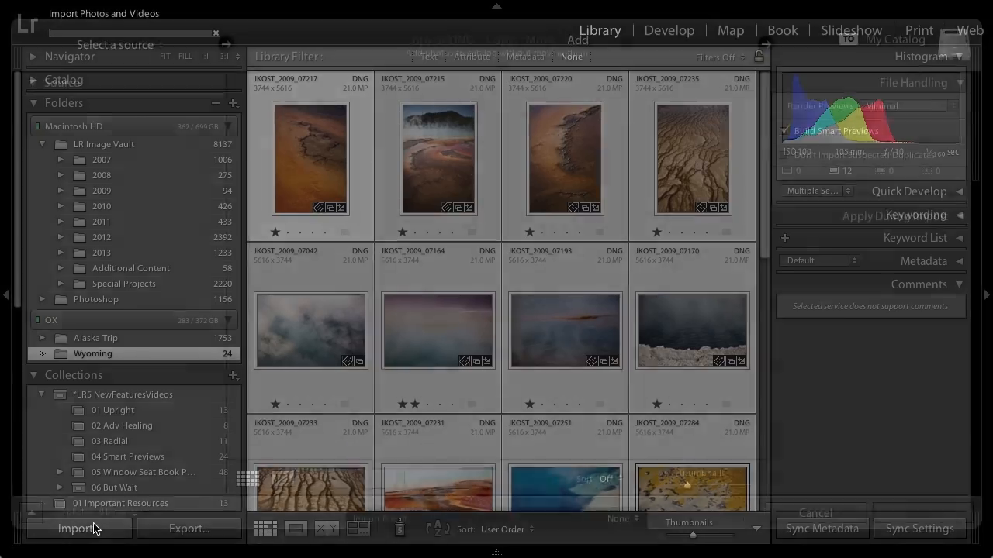
left_click(77, 528)
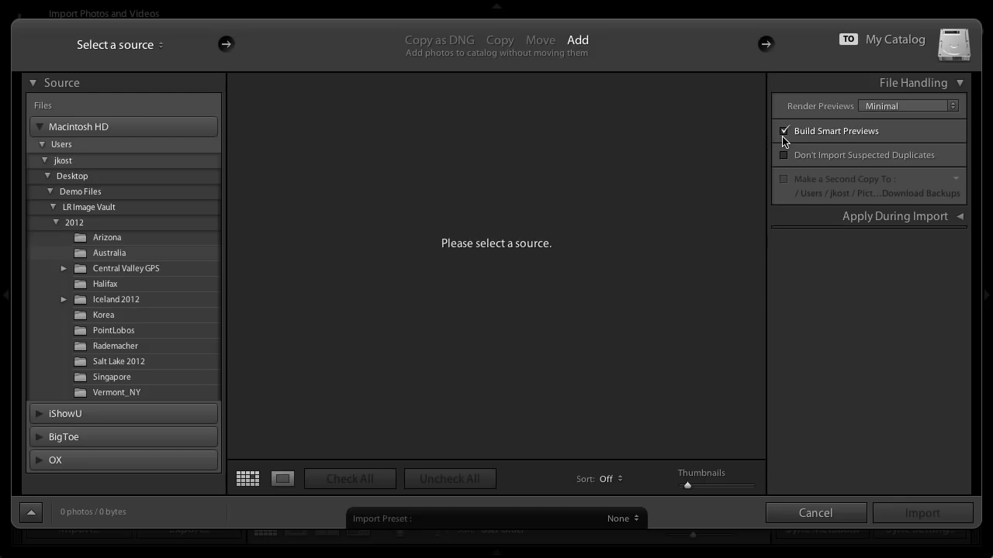
mouse_move(794, 481)
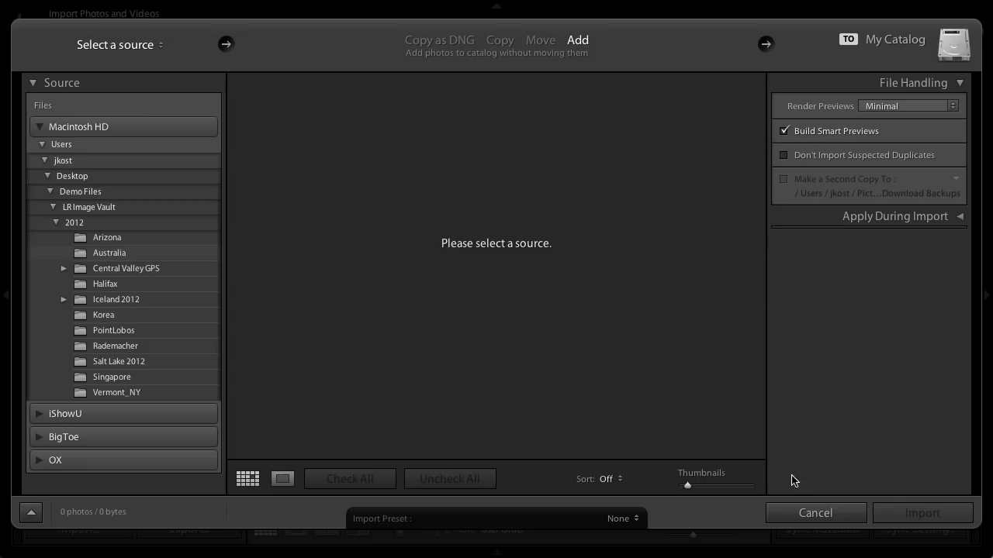
left_click(815, 513)
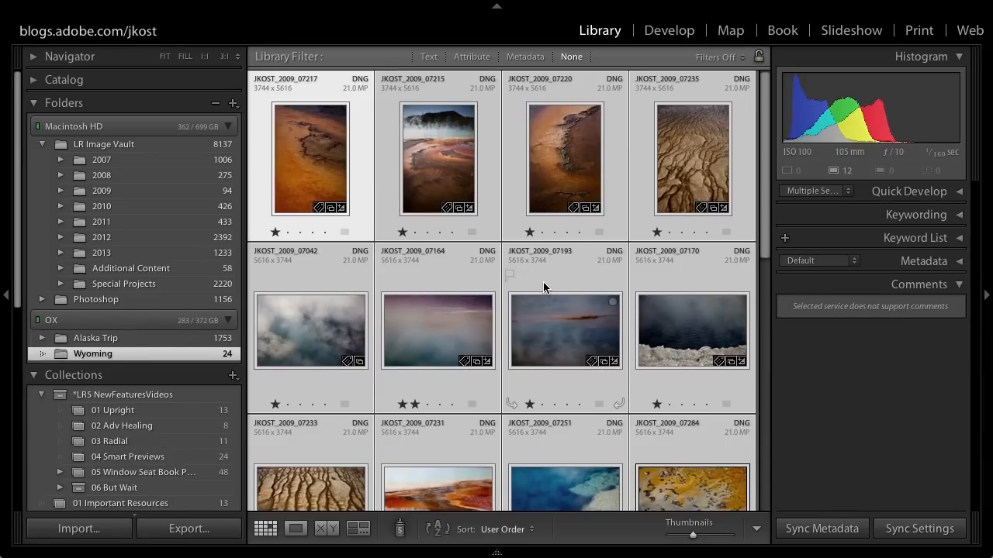
Look over Build and Discard Smart Previews under Library > Previews, then dismiss the menu
left_click(199, 9)
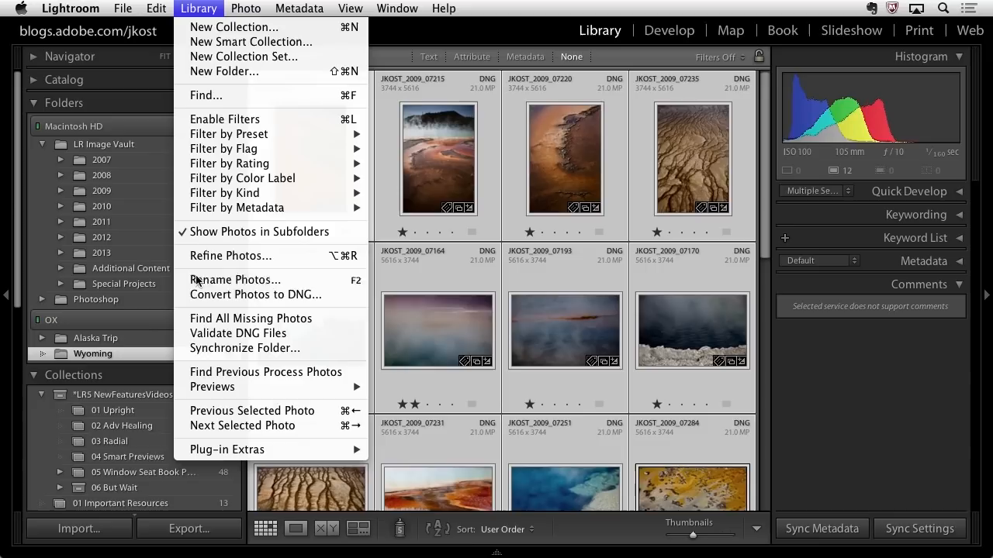
mouse_move(212, 387)
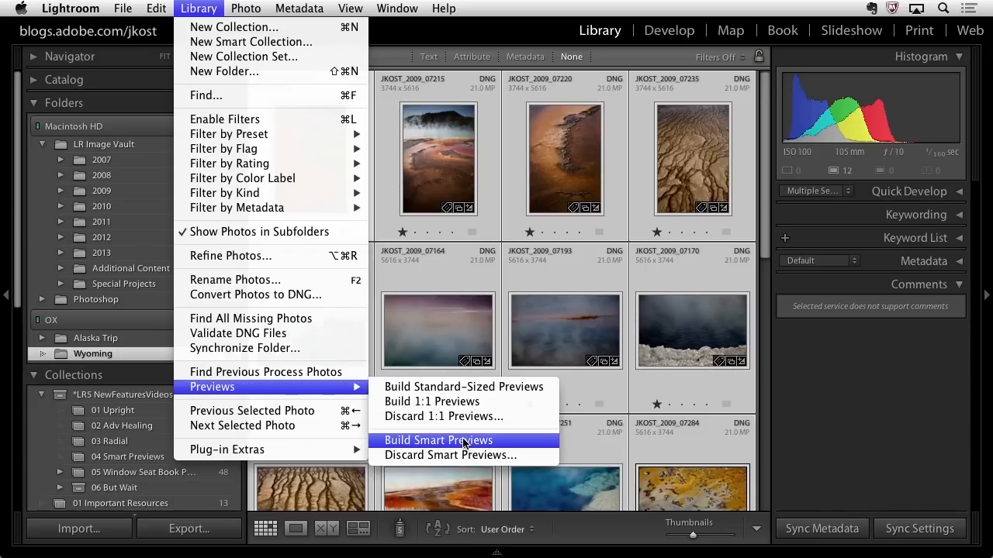
mouse_move(512, 445)
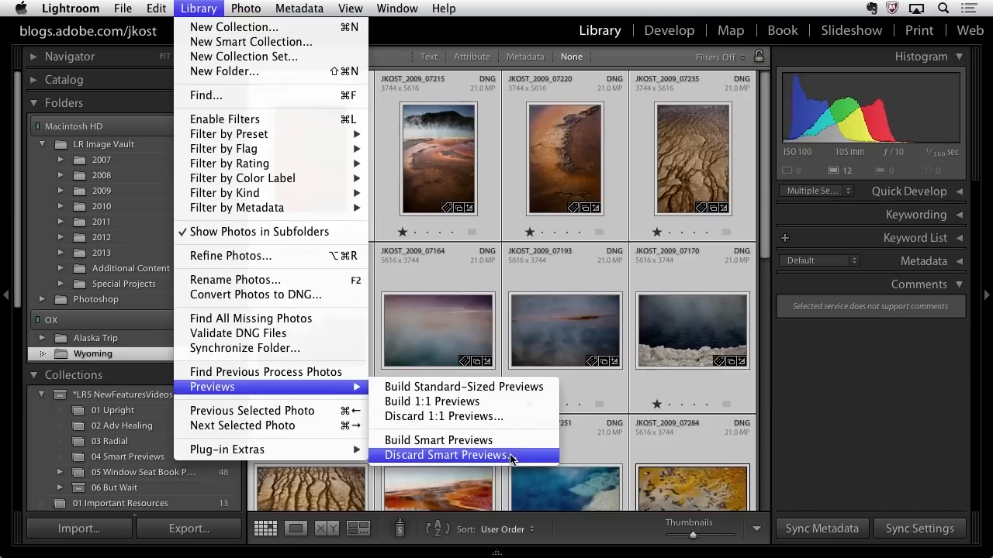
left_click(446, 455)
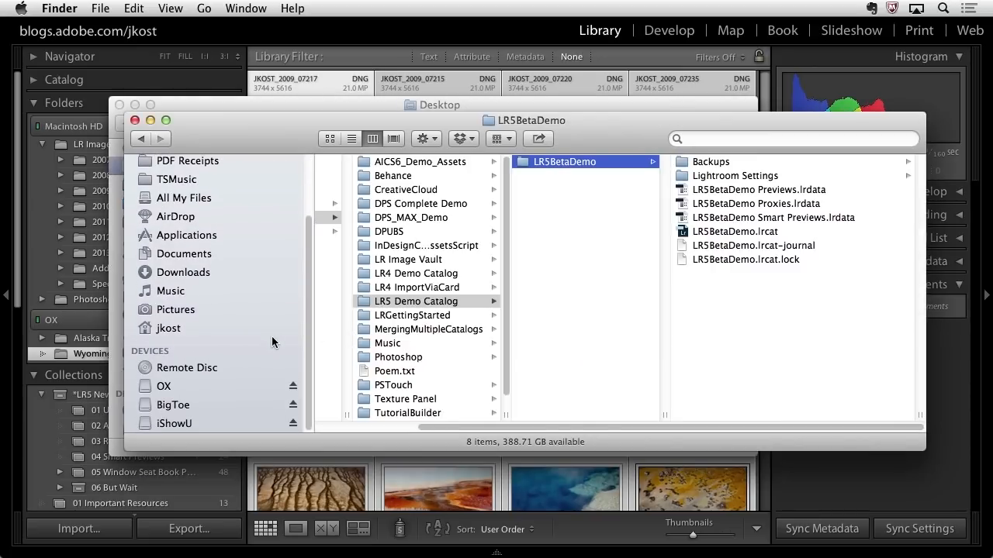
Eject the OX drive from the Finder sidebar
left_click(292, 387)
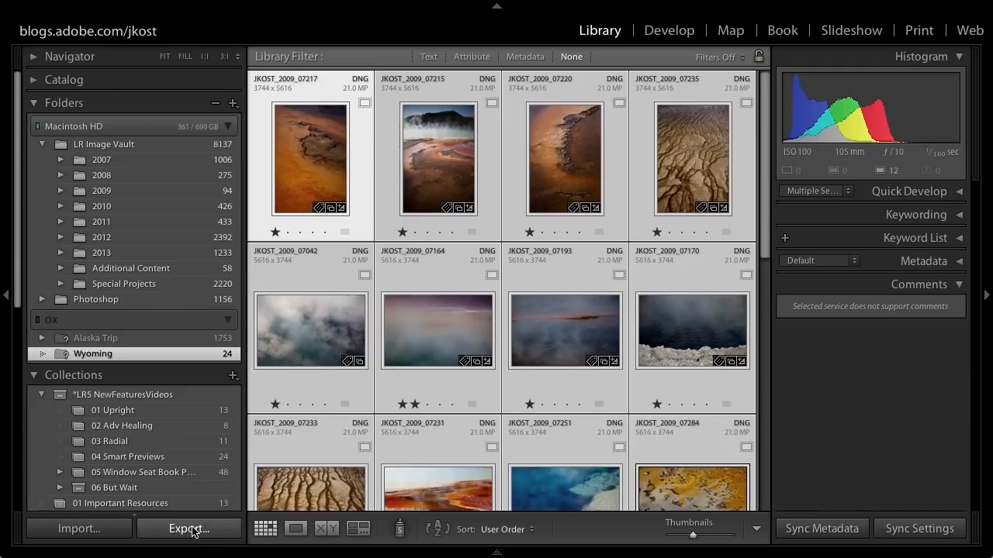
Set the 12-photo export's Resize to Fit long edge to 2540 pixels
left_click(188, 528)
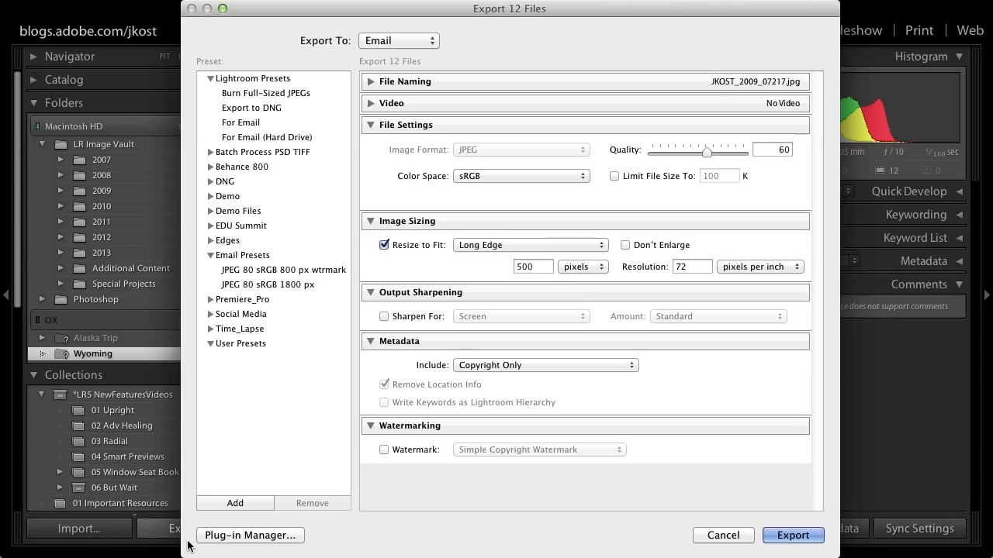
mouse_move(424, 261)
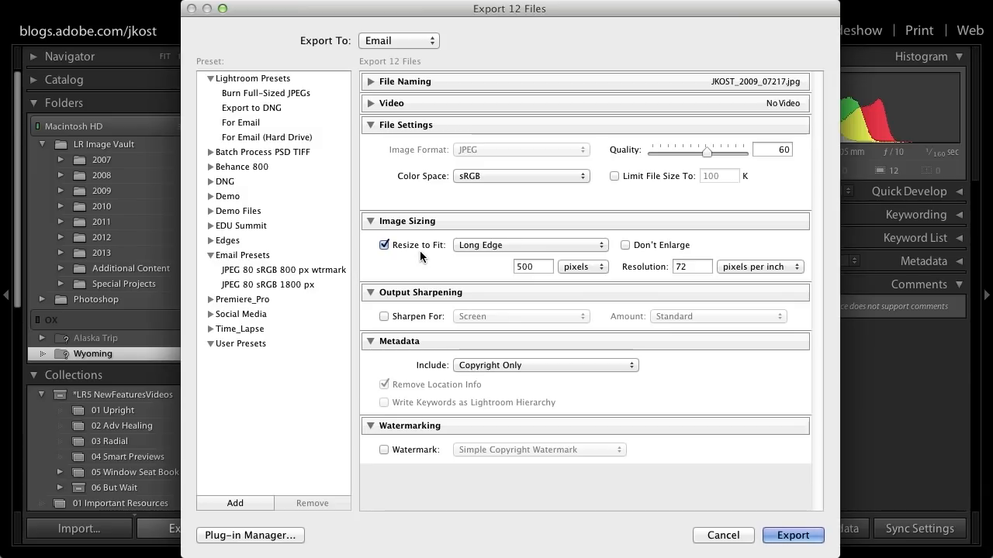
mouse_move(549, 278)
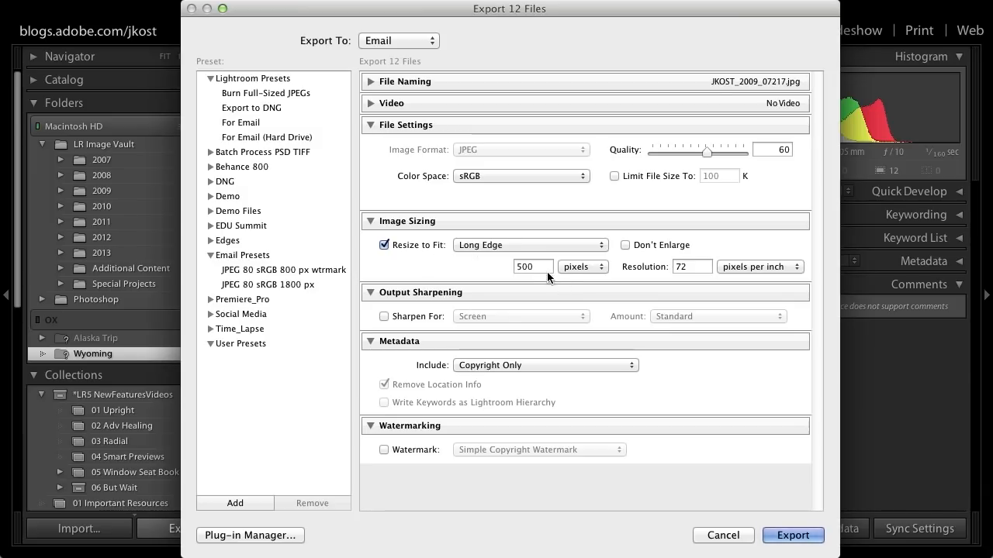
left_click(532, 267)
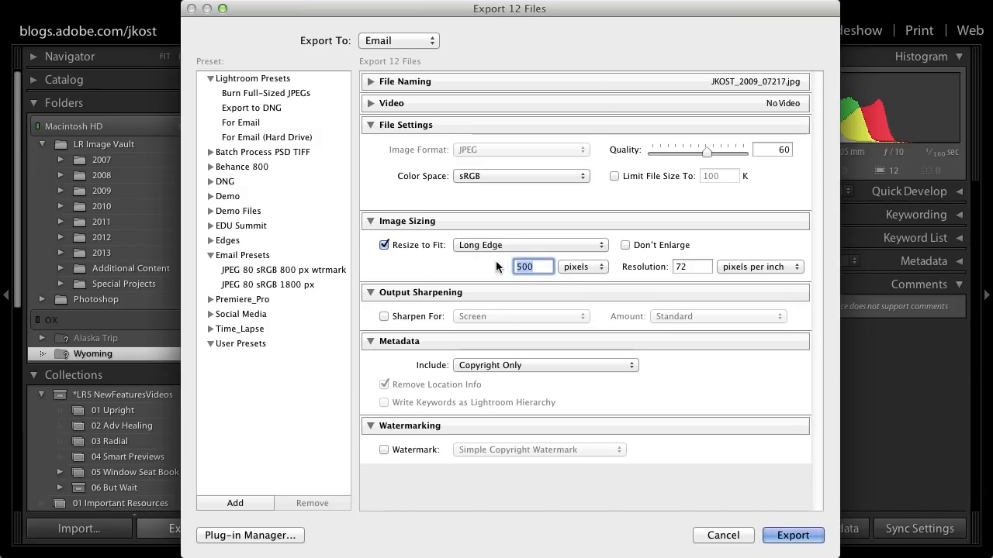
type("2540")
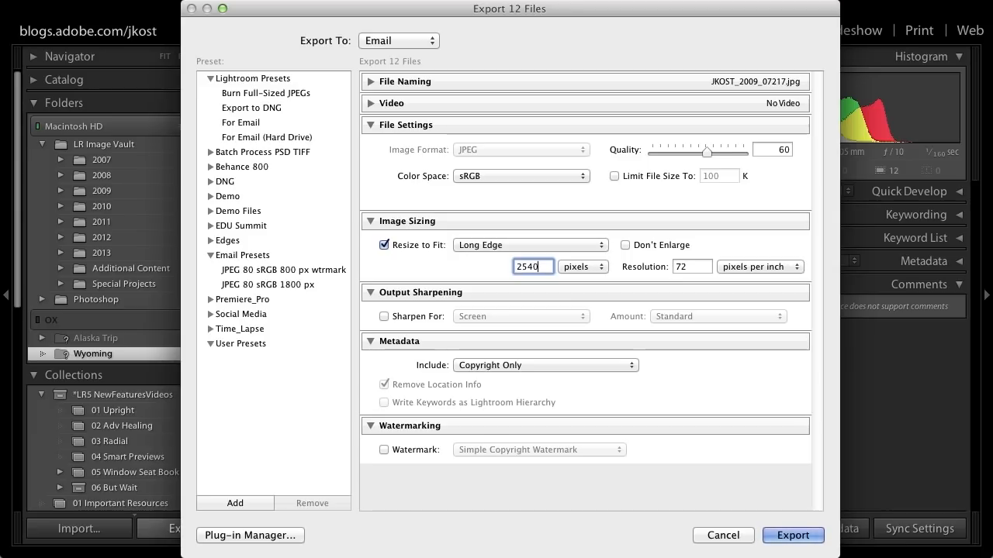
left_click(532, 266)
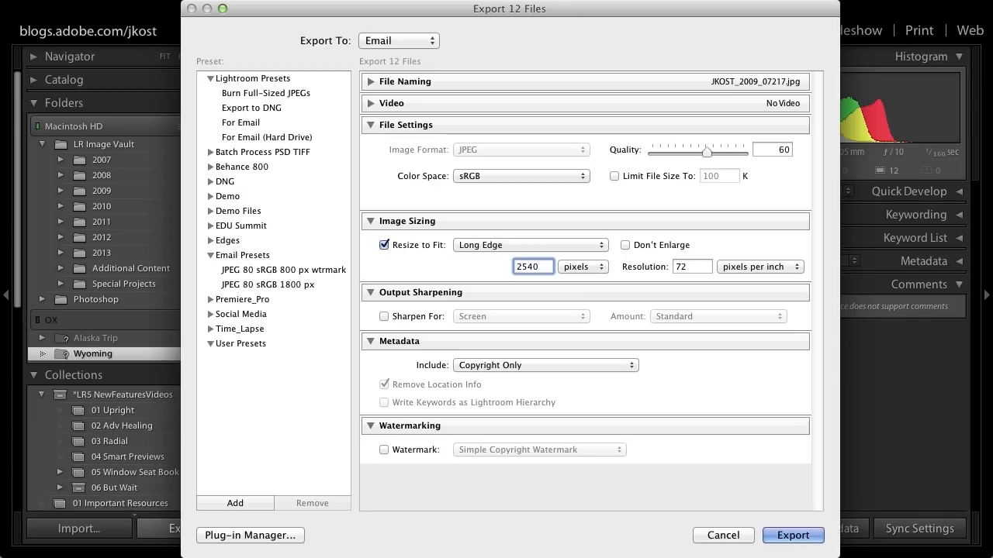
mouse_move(729, 518)
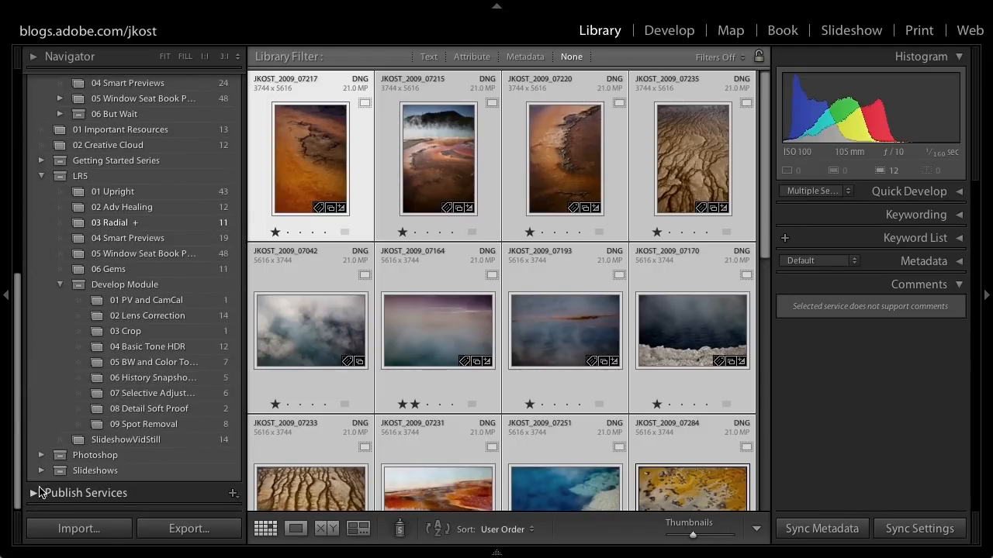
Expand the Publish Services panel to list Hard Drive, Behance, Facebook and Flickr
left_click(34, 493)
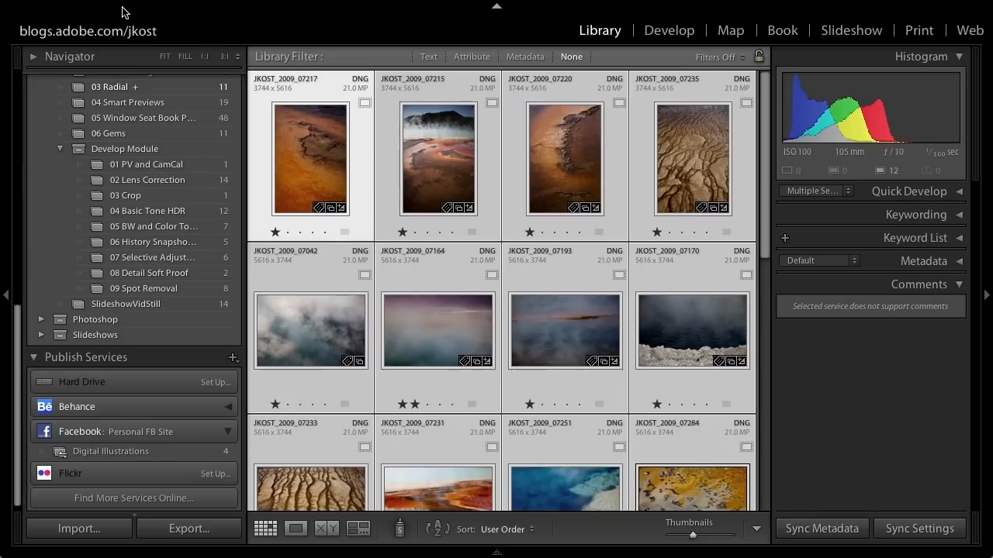
Start an Outlook email with the 12 Wyoming photos attached, then cancel it
left_click(125, 9)
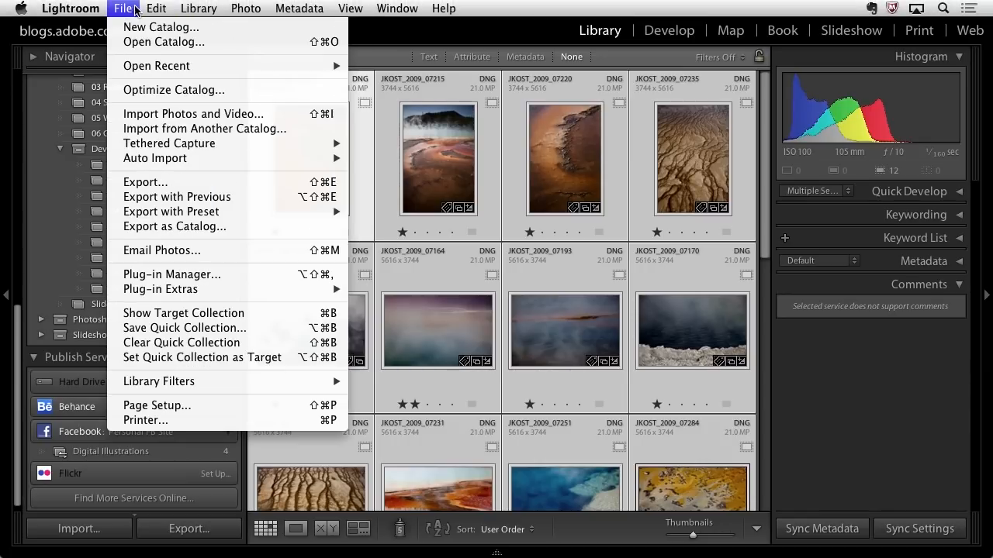
mouse_move(136, 307)
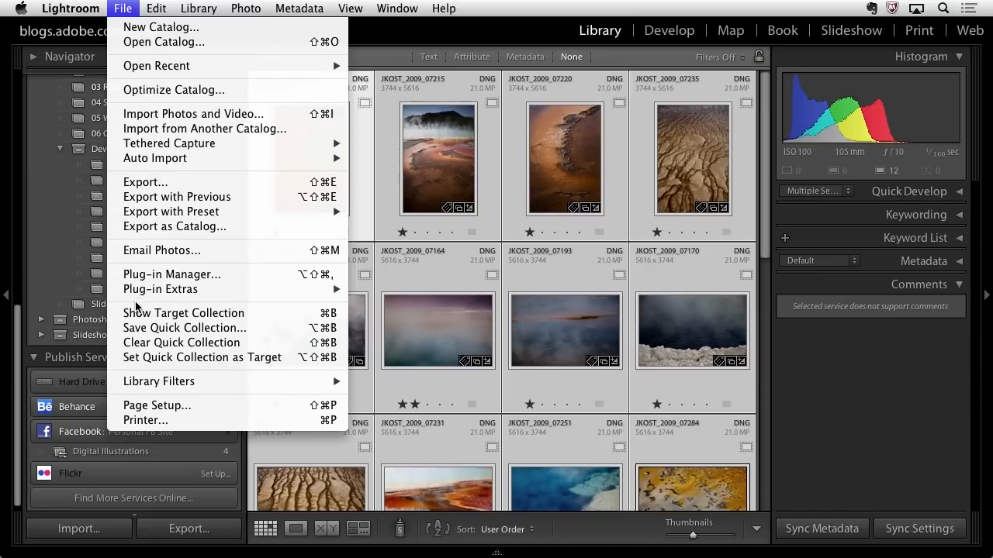
mouse_move(162, 250)
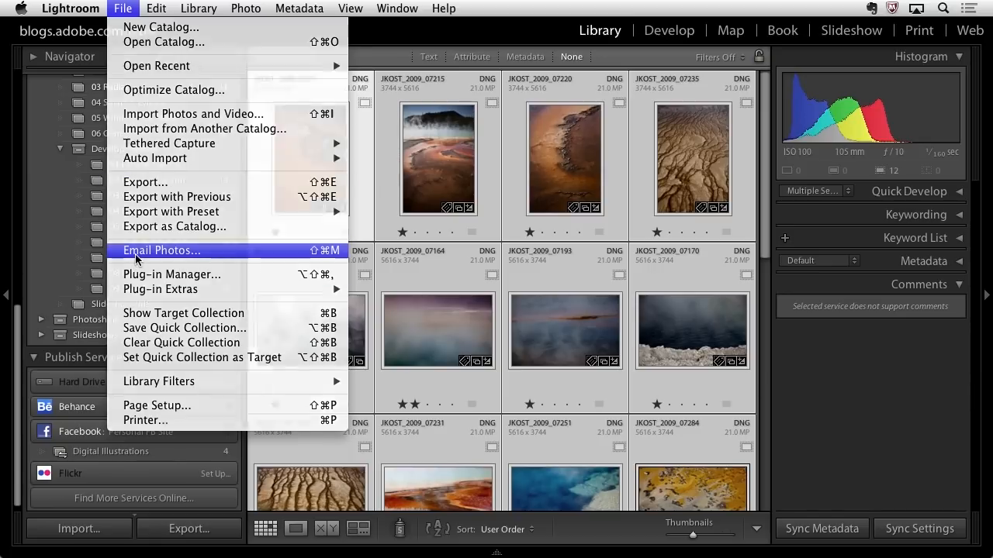
left_click(162, 250)
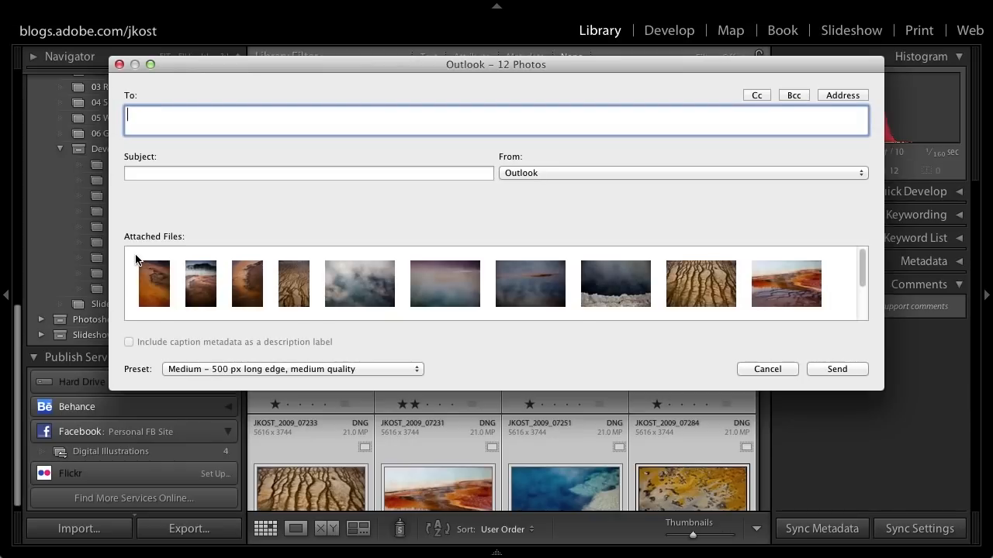
mouse_move(214, 260)
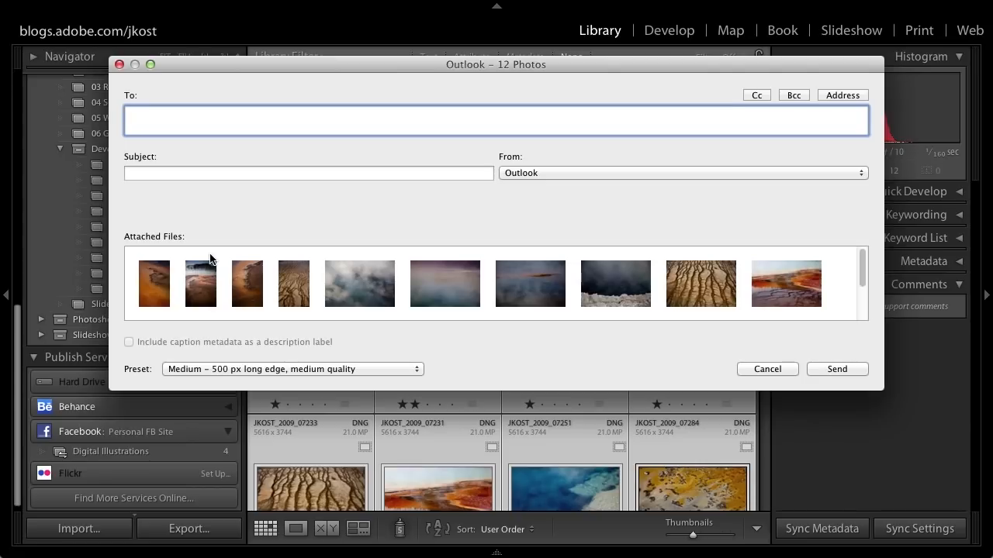
left_click(766, 369)
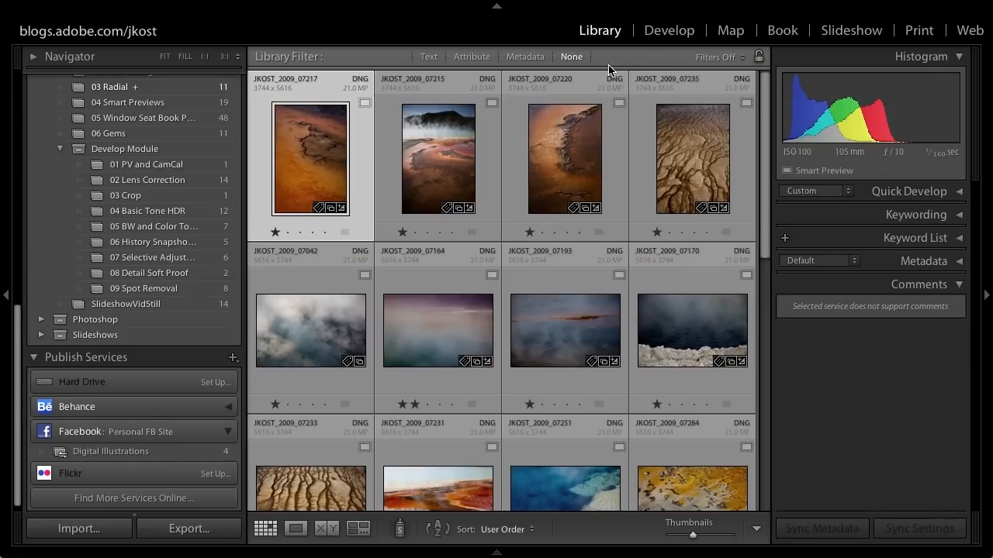
Open the first Wyoming photo in Develop and zoom to 1:1 in the Navigator
left_click(669, 31)
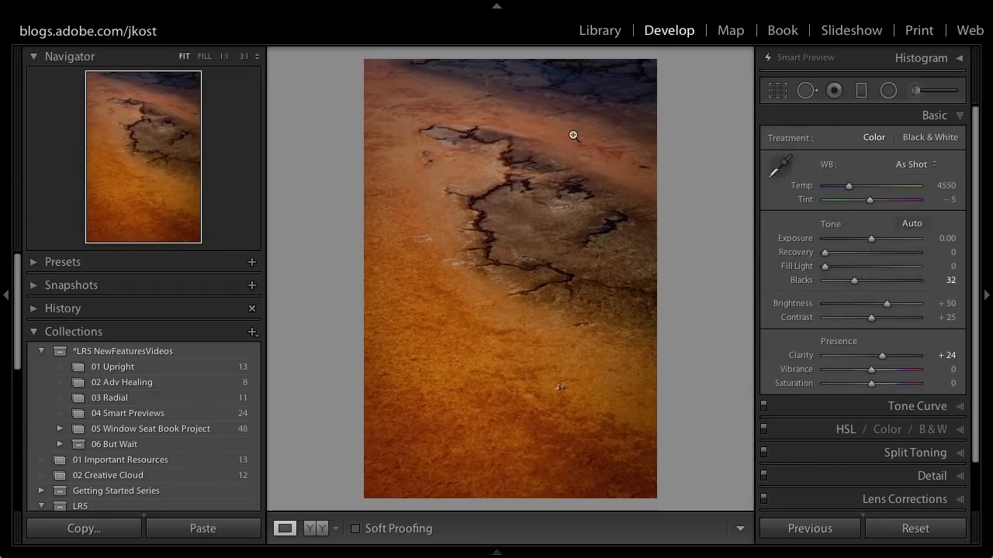
left_click(574, 136)
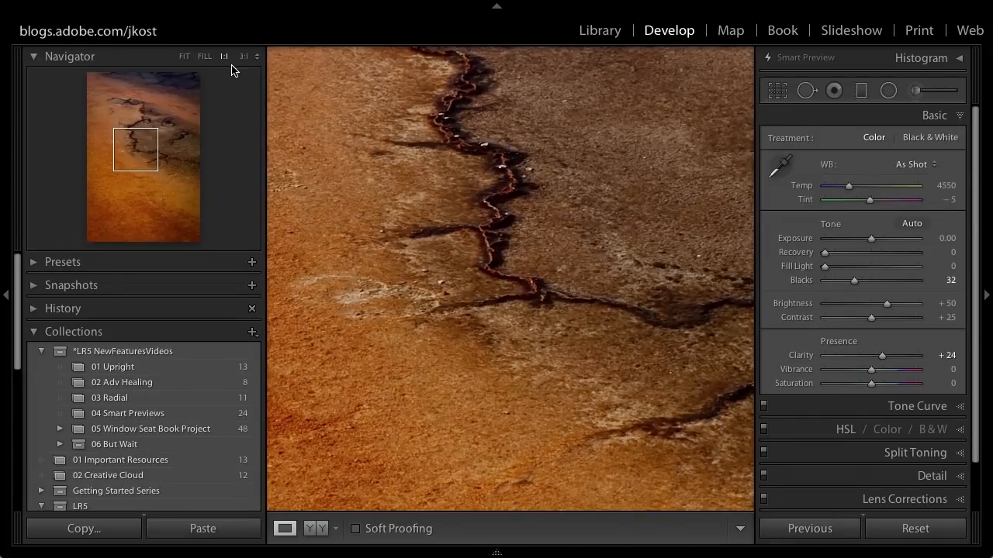
mouse_move(434, 172)
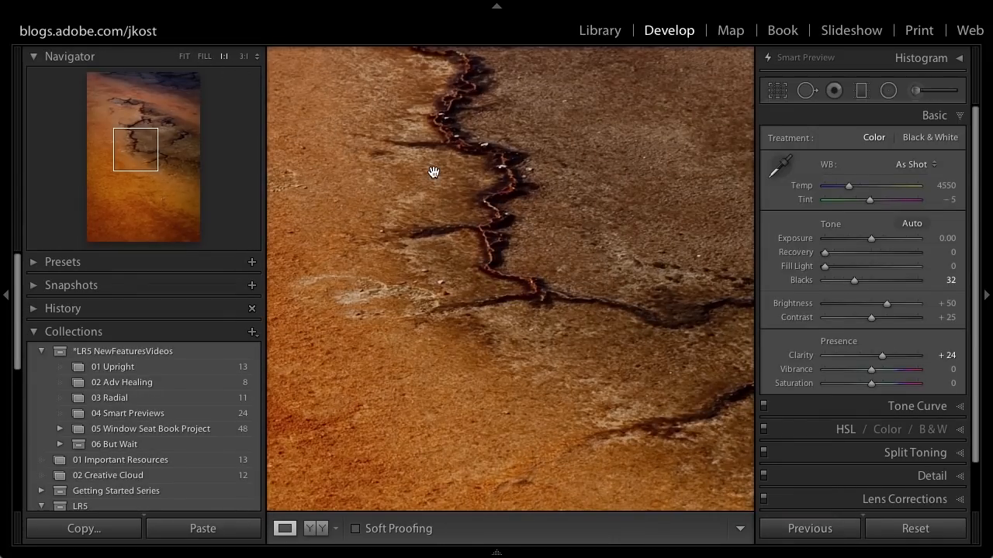